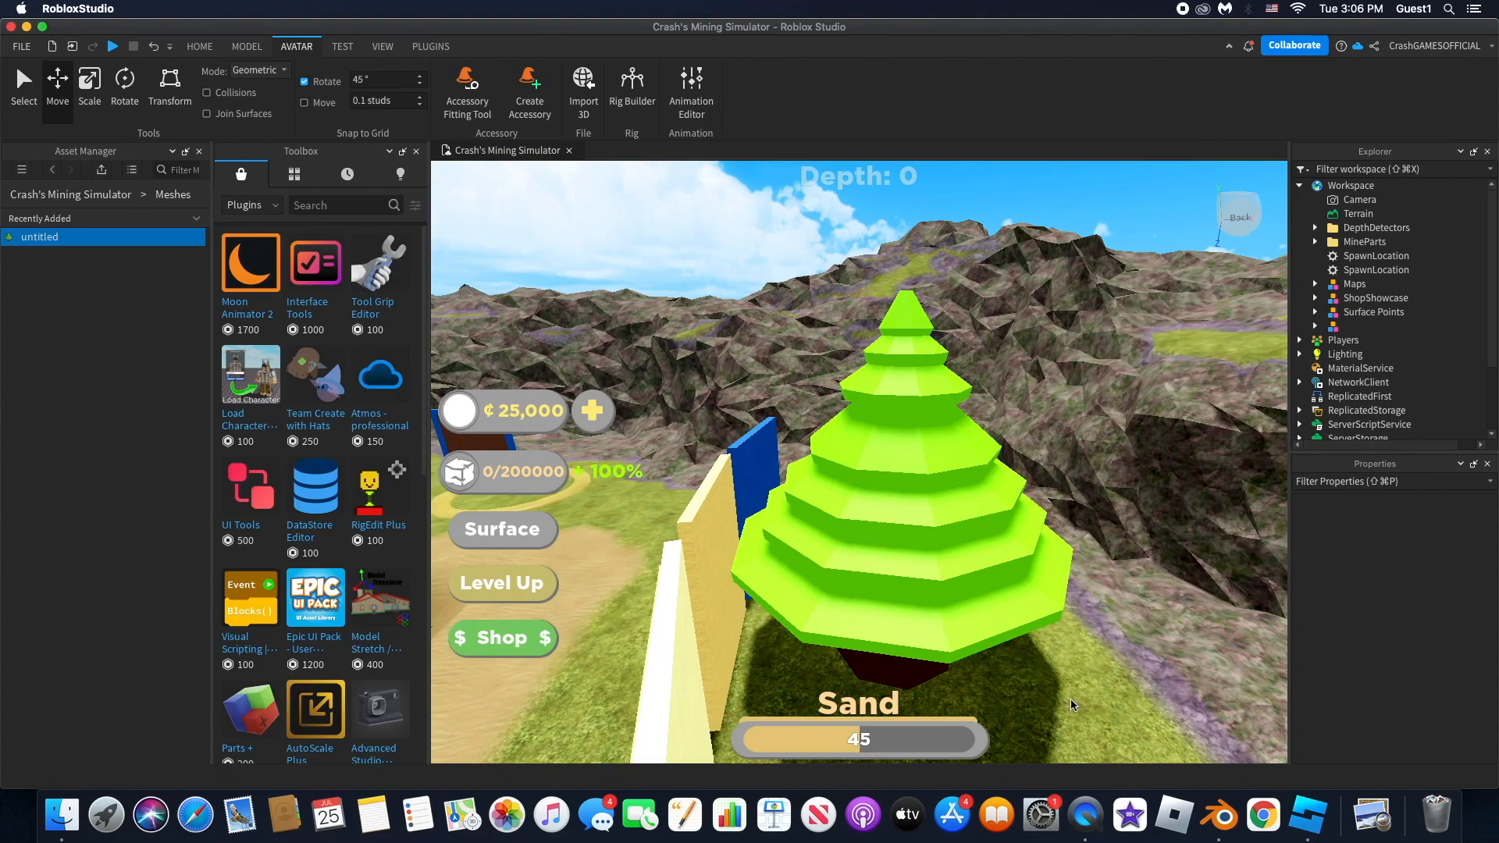
# Step: Switch from Roblox Studio to the Blender window with the low-poly tree model
pyautogui.click(1356, 284)
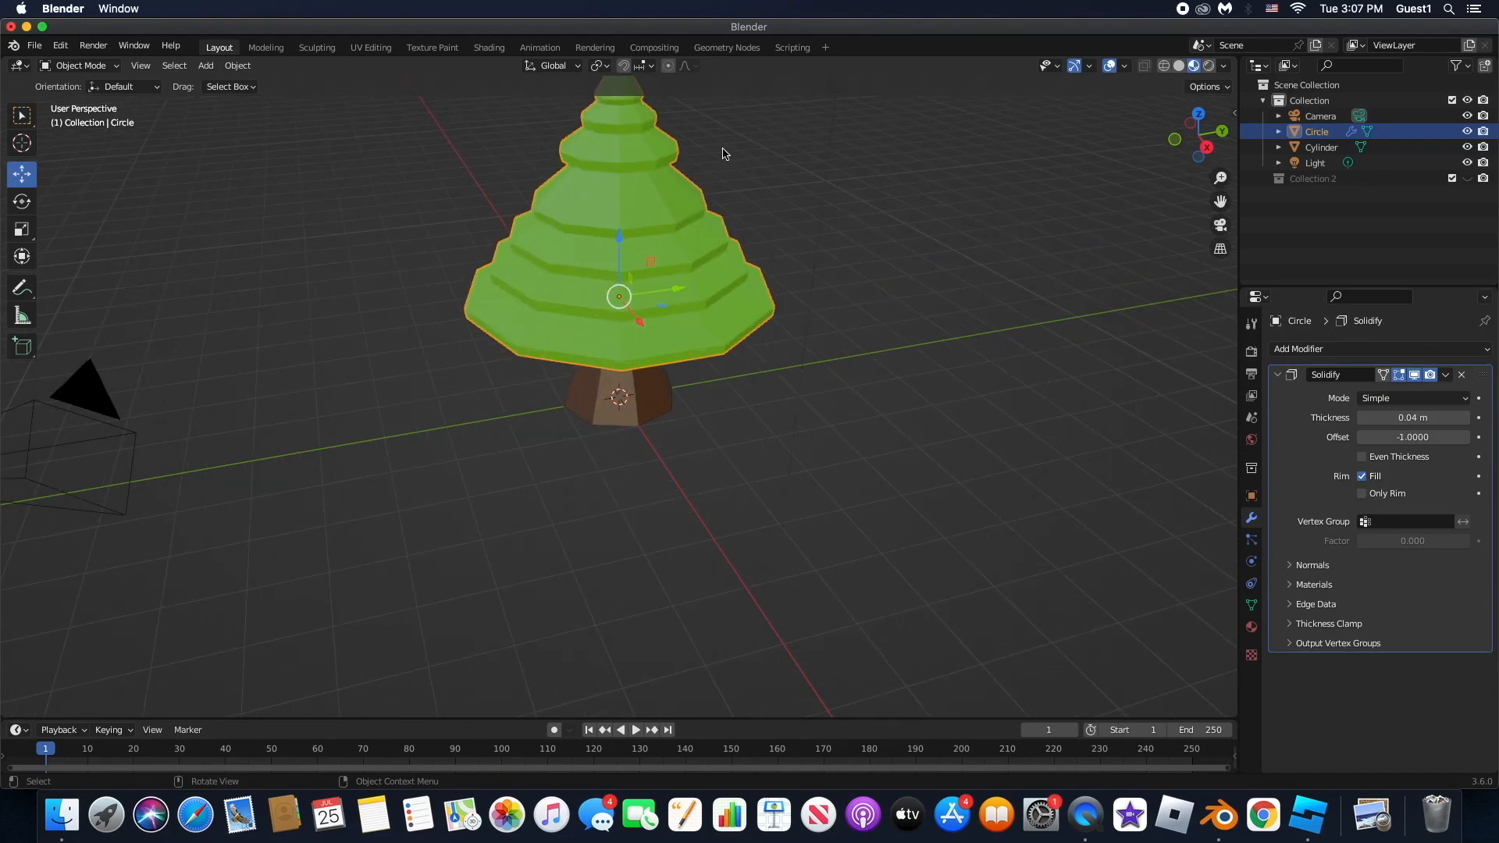
# Step: View the tree's UVs over colors.png in UV Editing, then return to Modeling
pyautogui.click(370, 47)
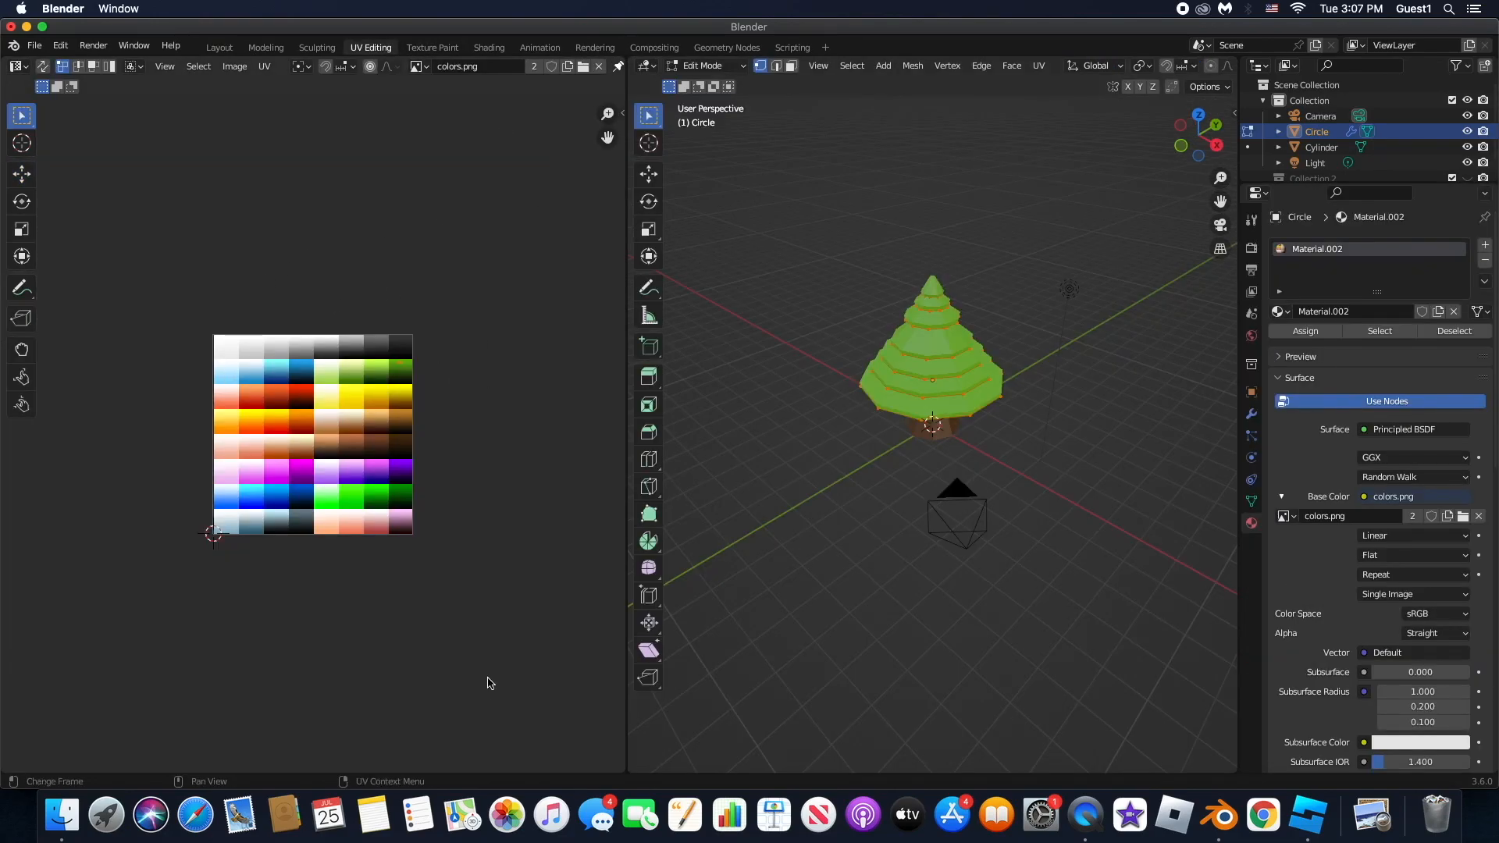
pyautogui.moveTo(69, 523)
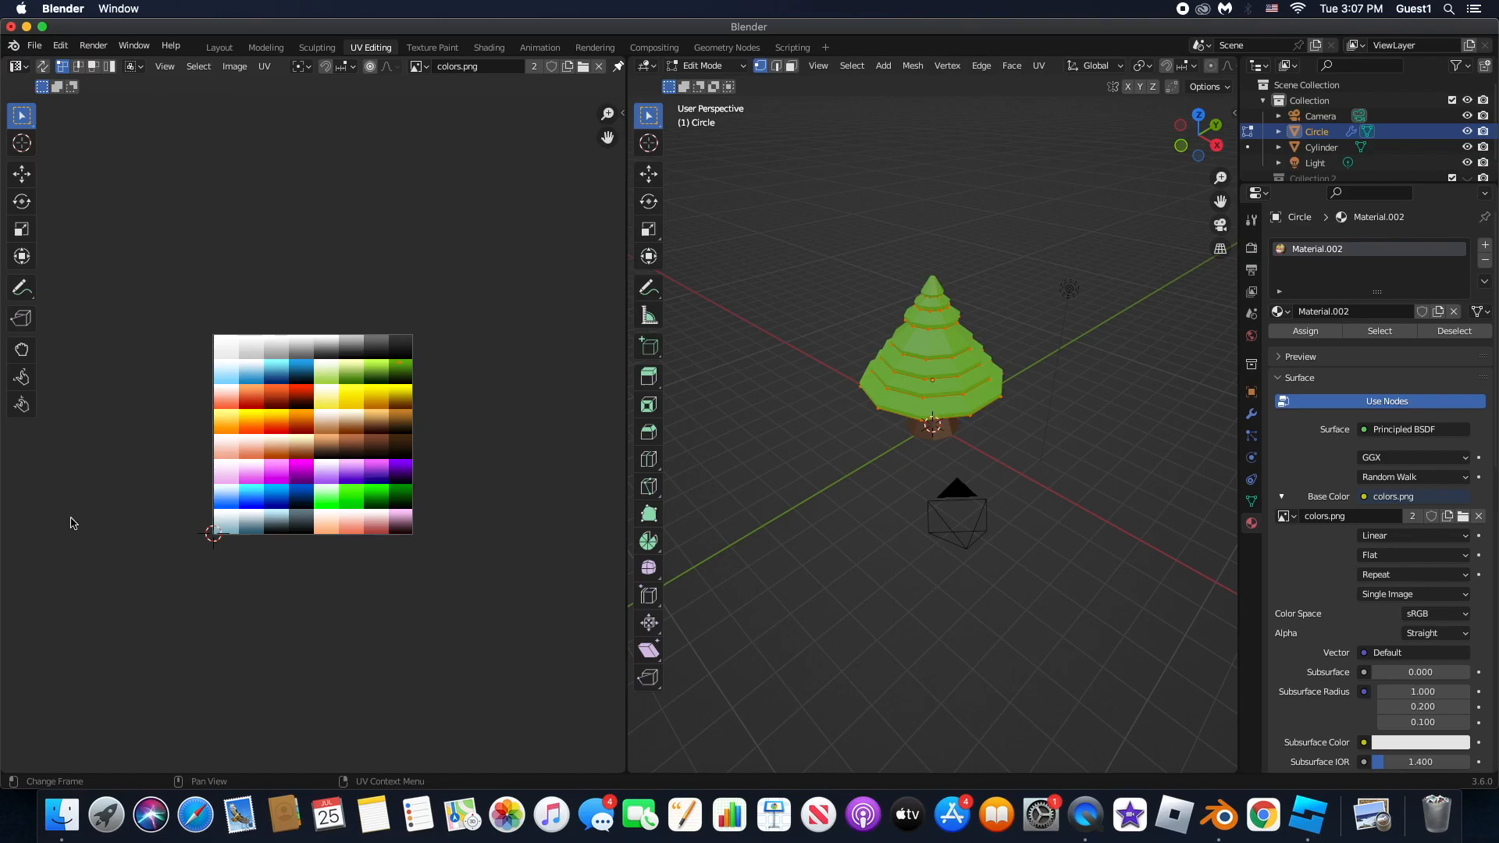
pyautogui.moveTo(793, 464)
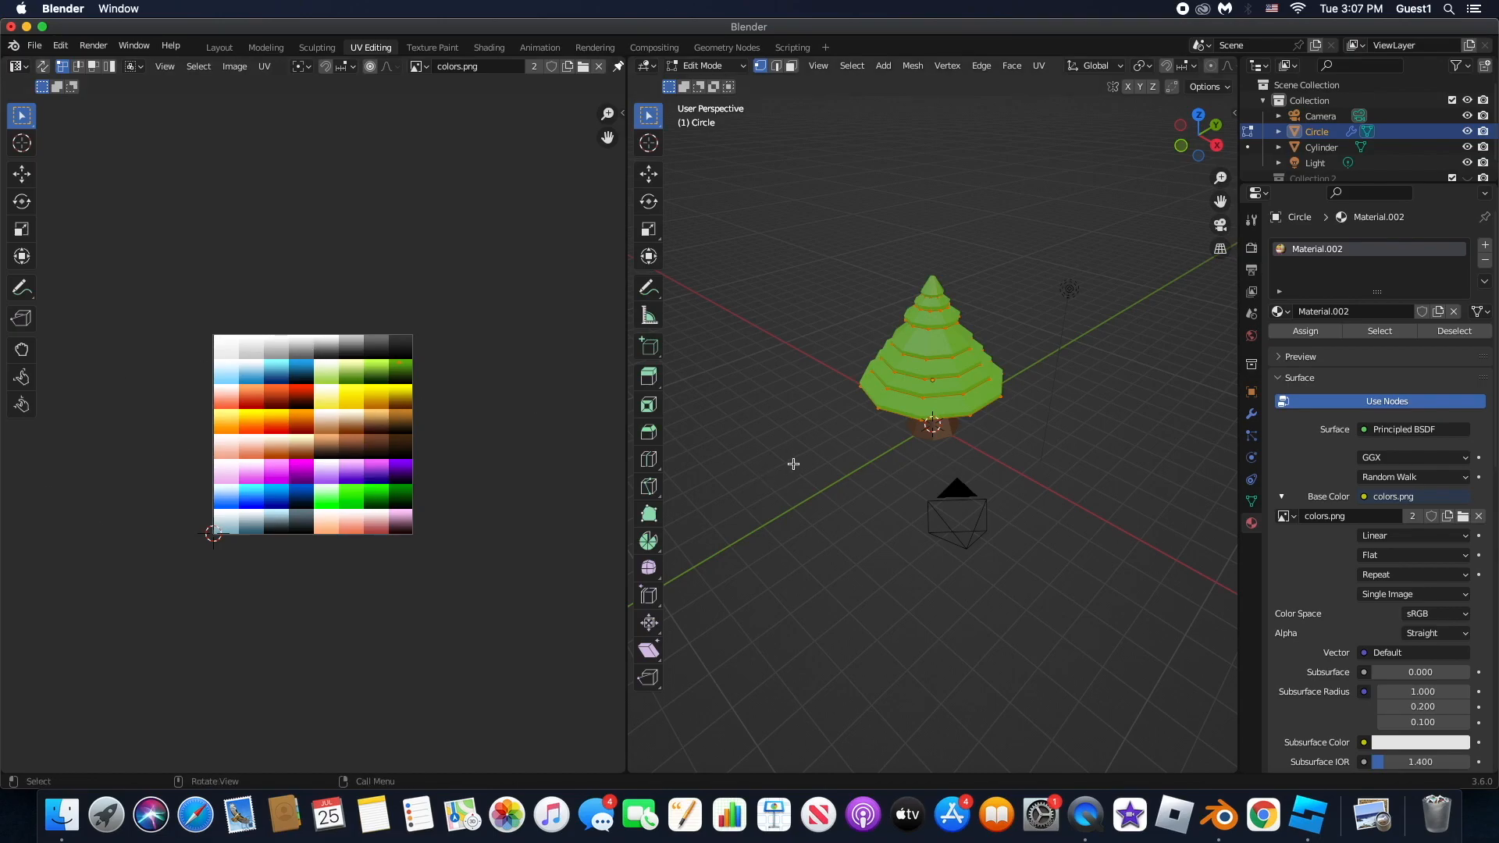
pyautogui.moveTo(763, 380)
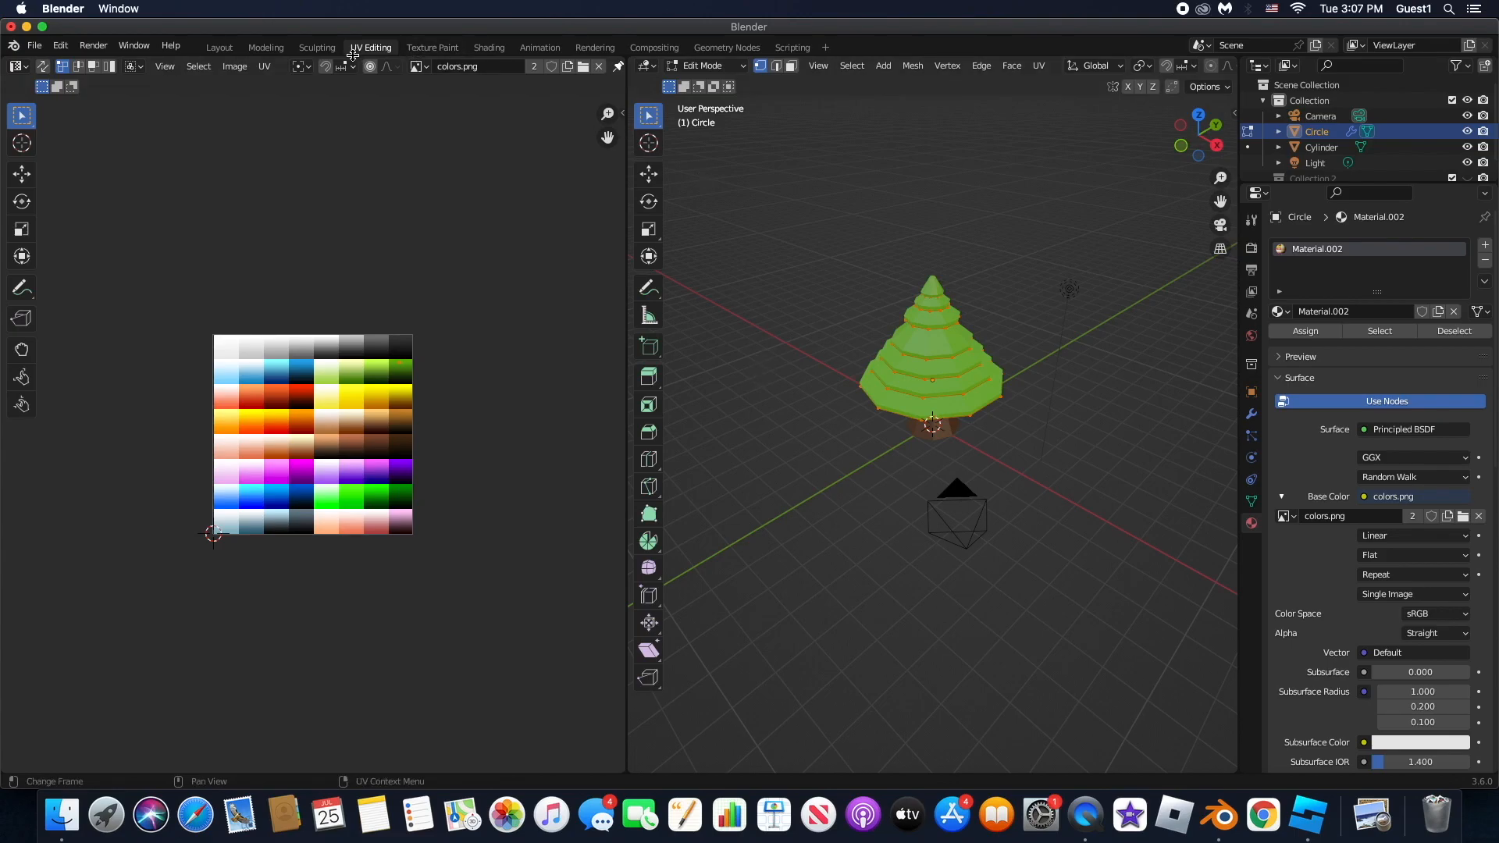
pyautogui.moveTo(403, 180)
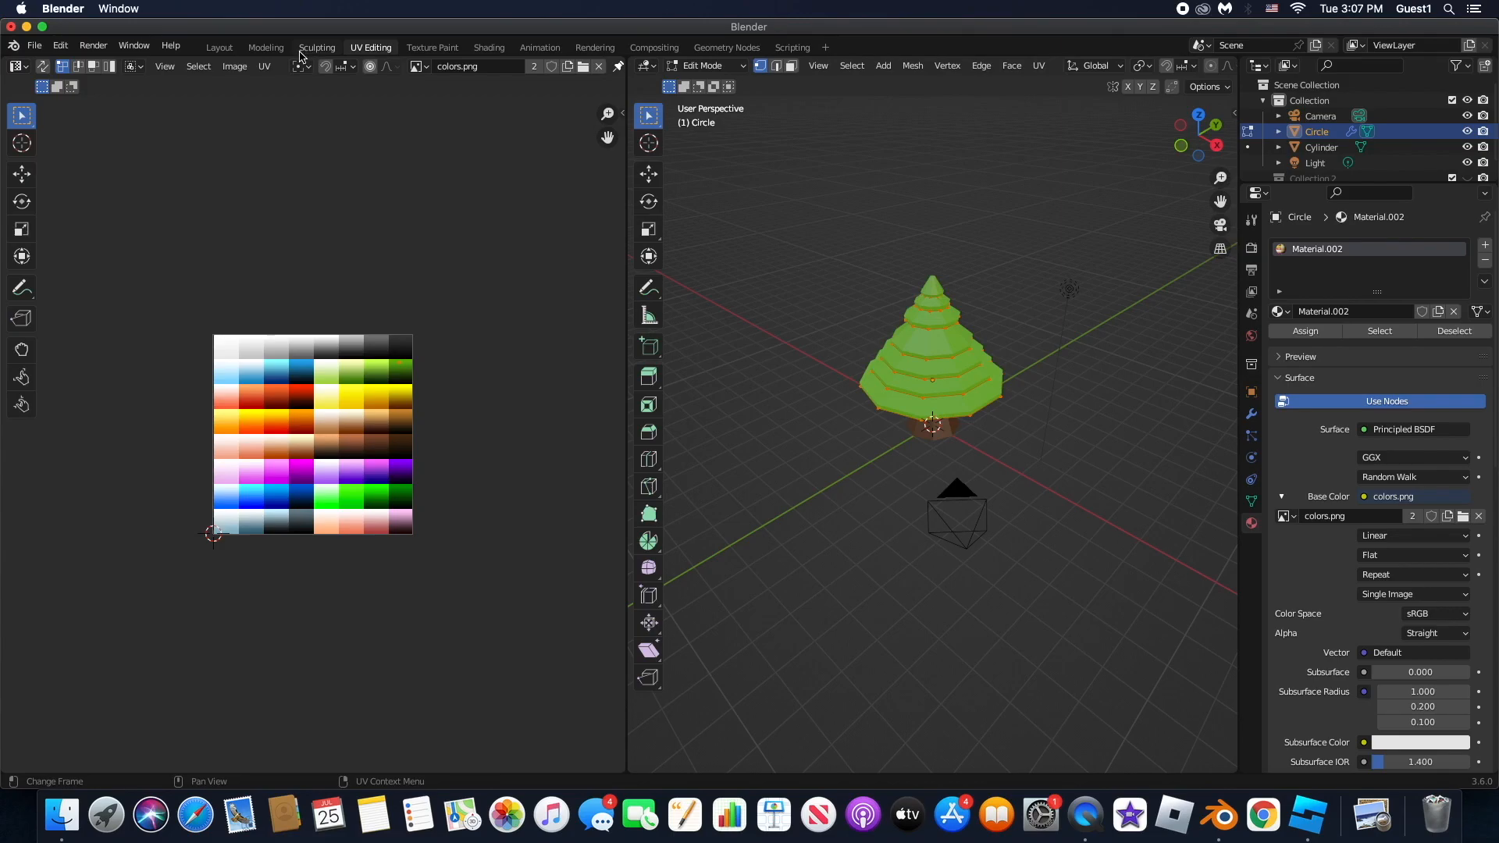
pyautogui.moveTo(316, 47)
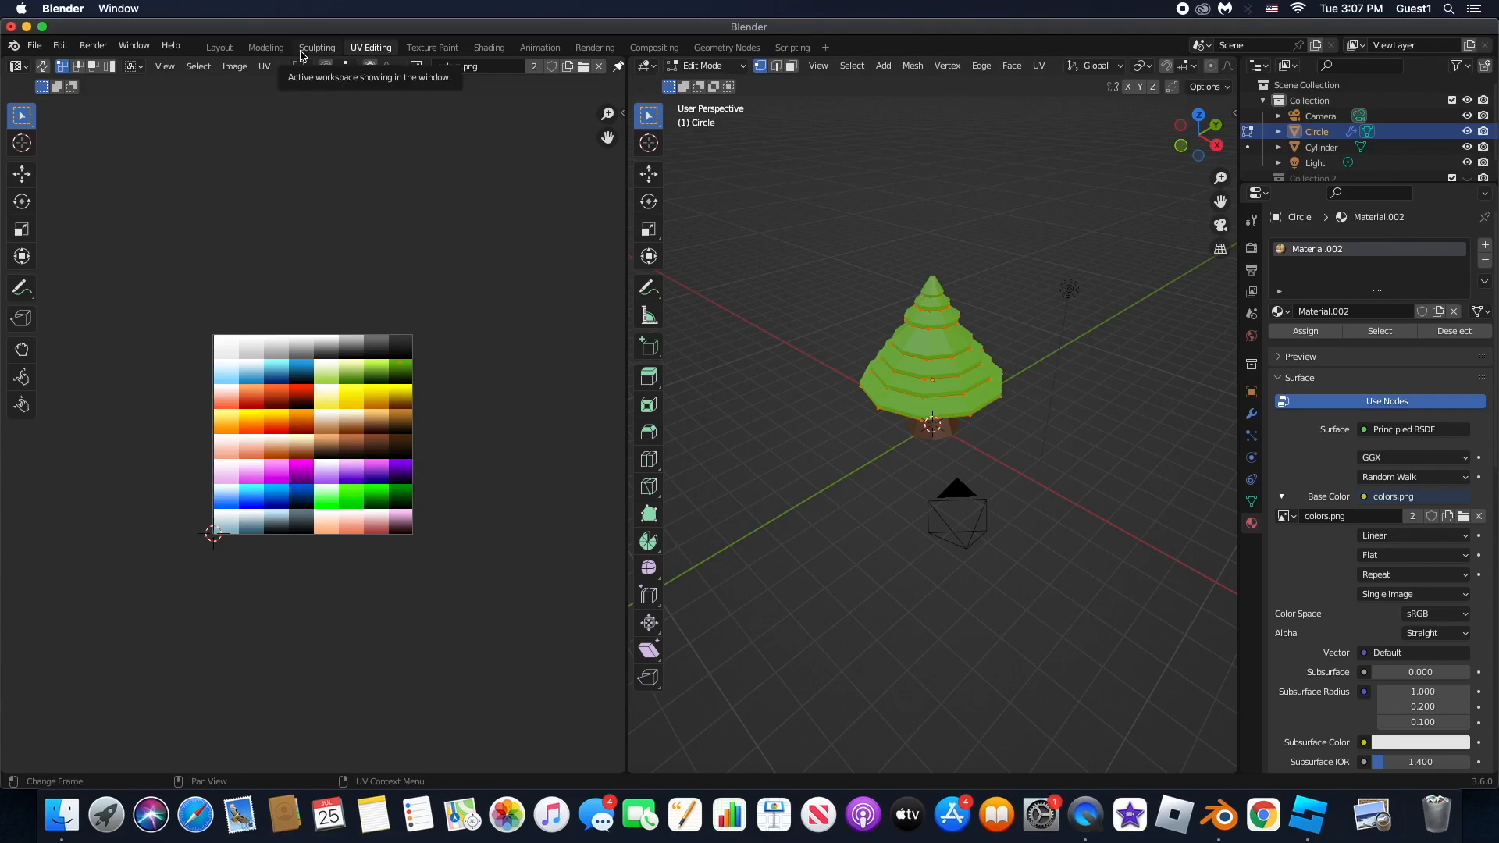
pyautogui.click(266, 47)
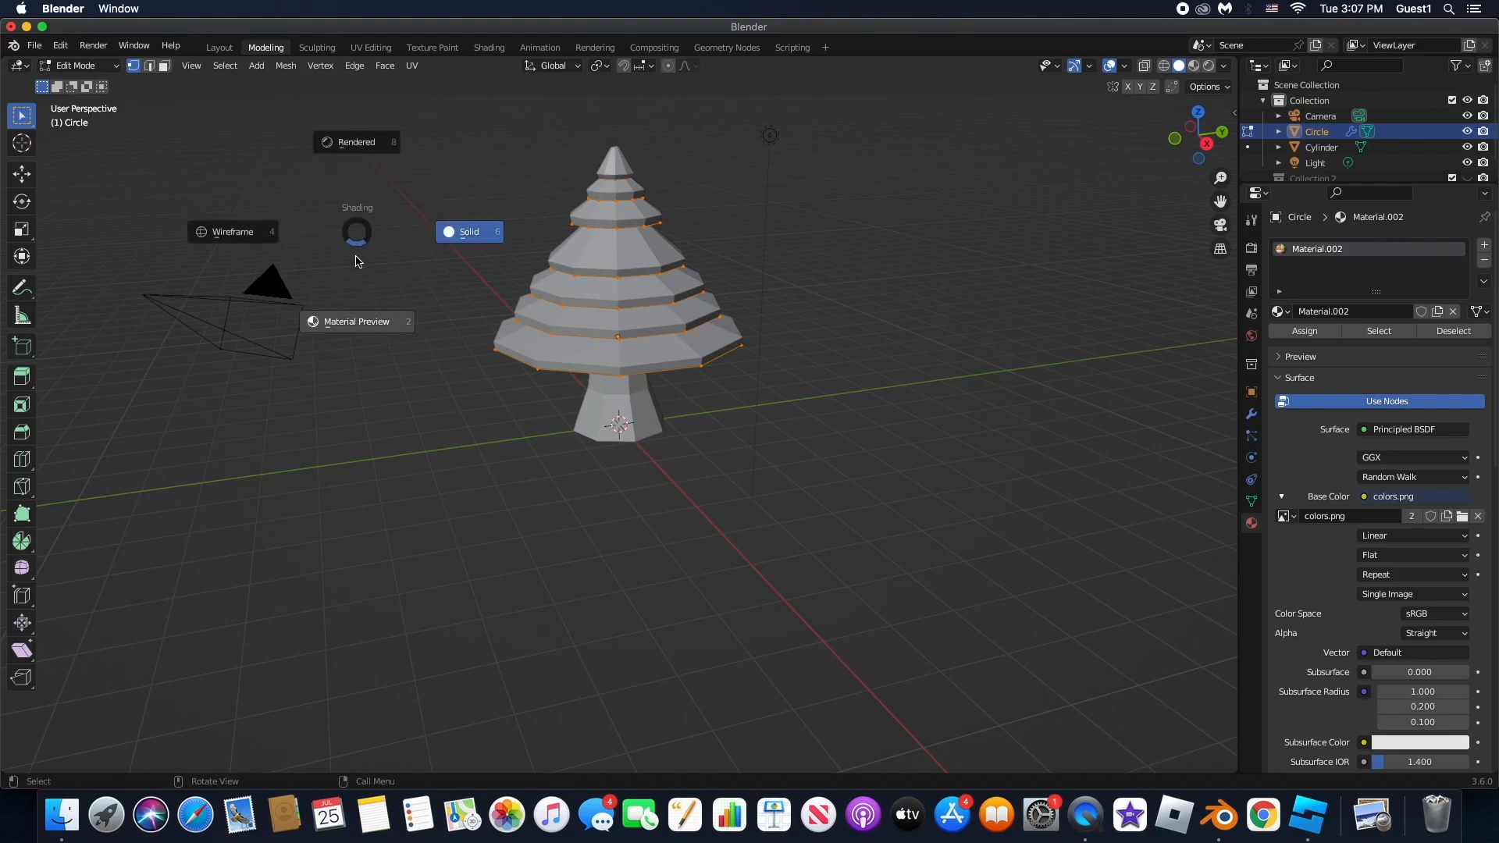
# Step: Switch the viewport to Material Preview so the tree shows green foliage and brown trunk
pyautogui.click(357, 320)
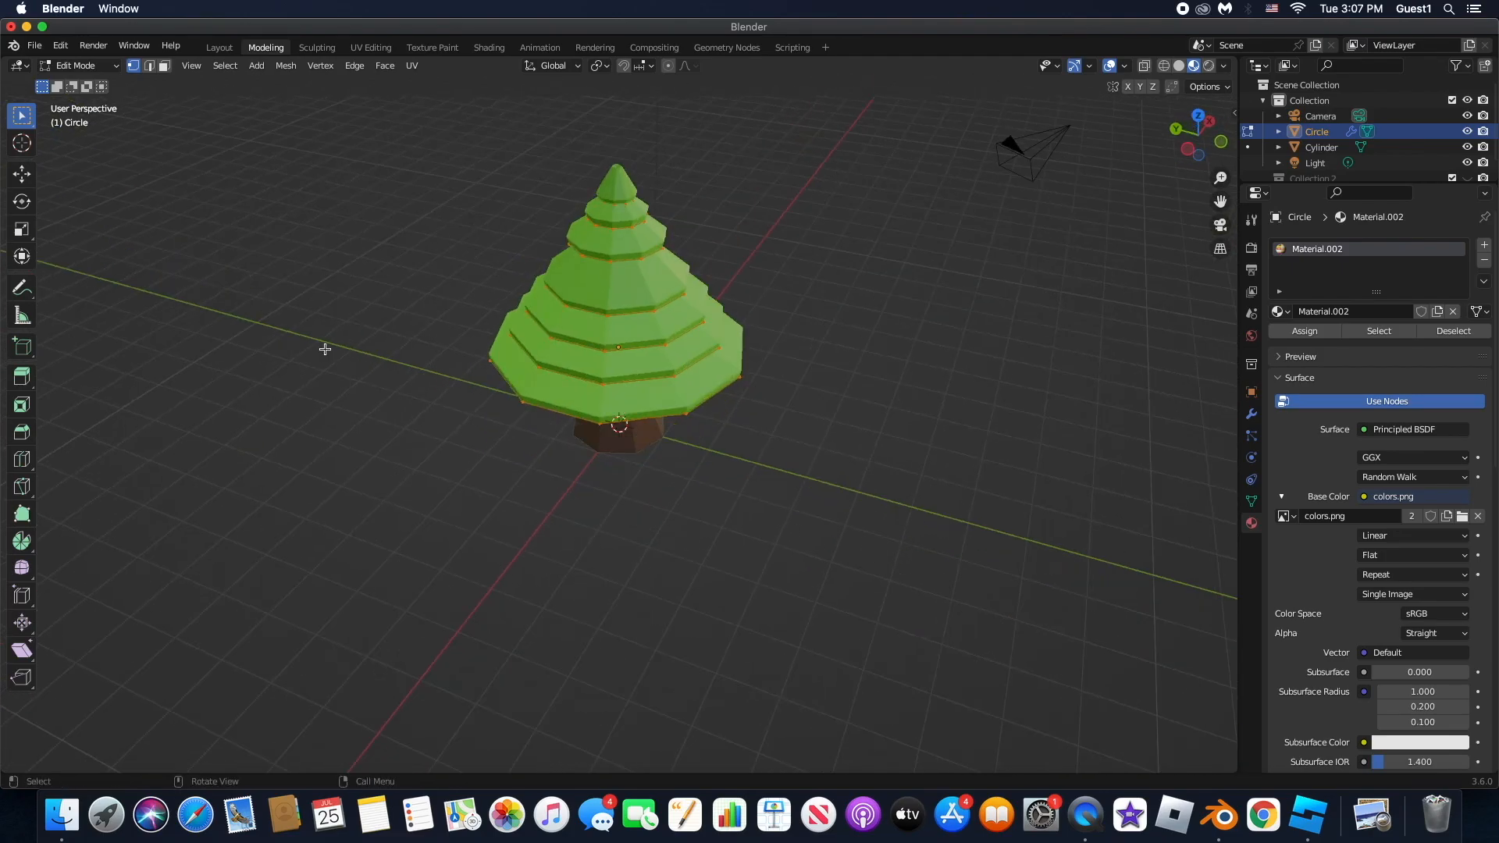
pyautogui.click(14, 46)
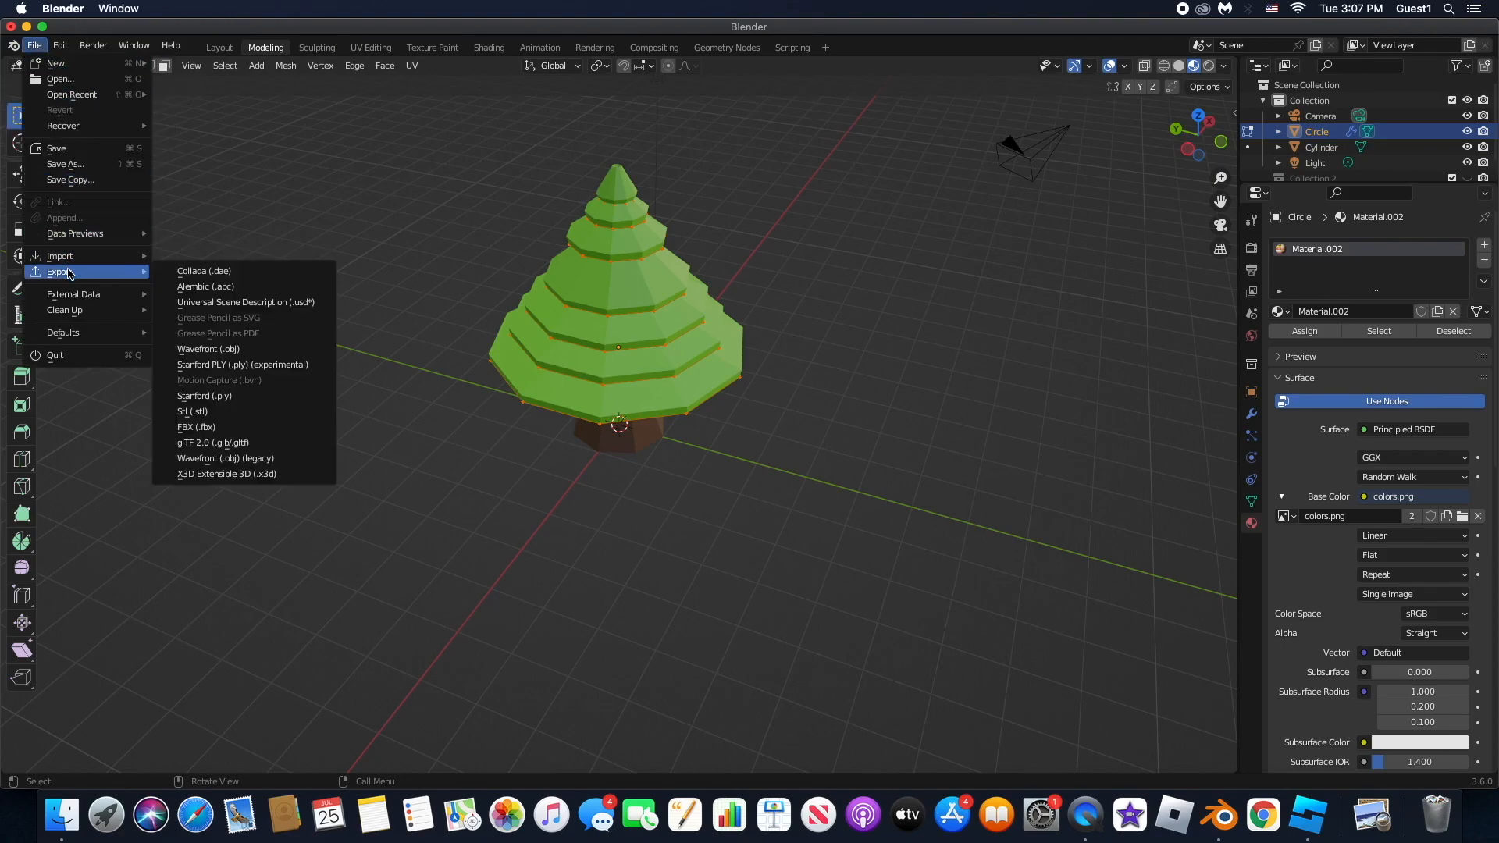
pyautogui.moveTo(215, 427)
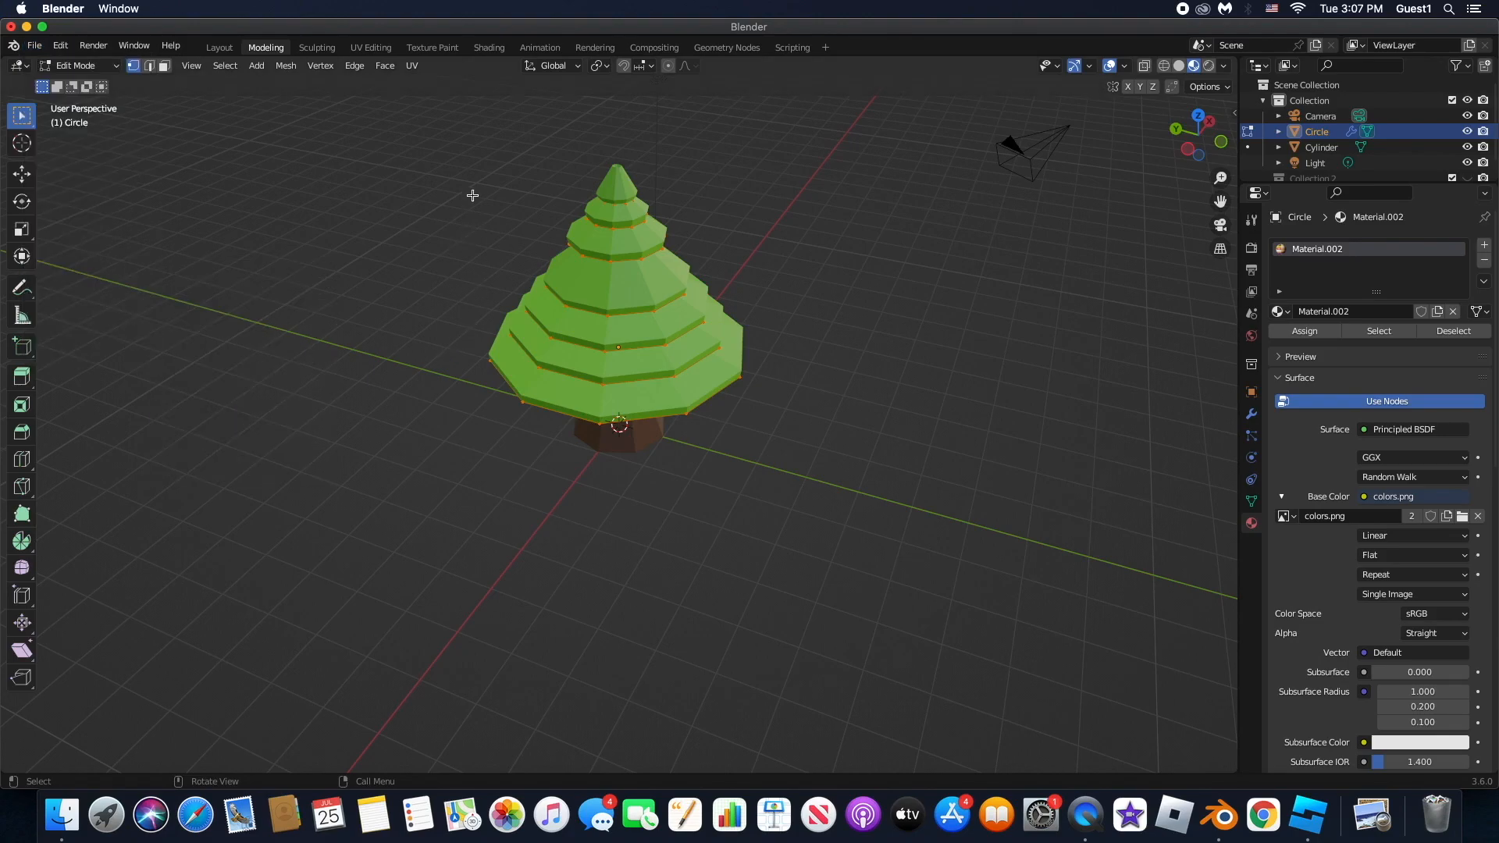
pyautogui.moveTo(848, 149)
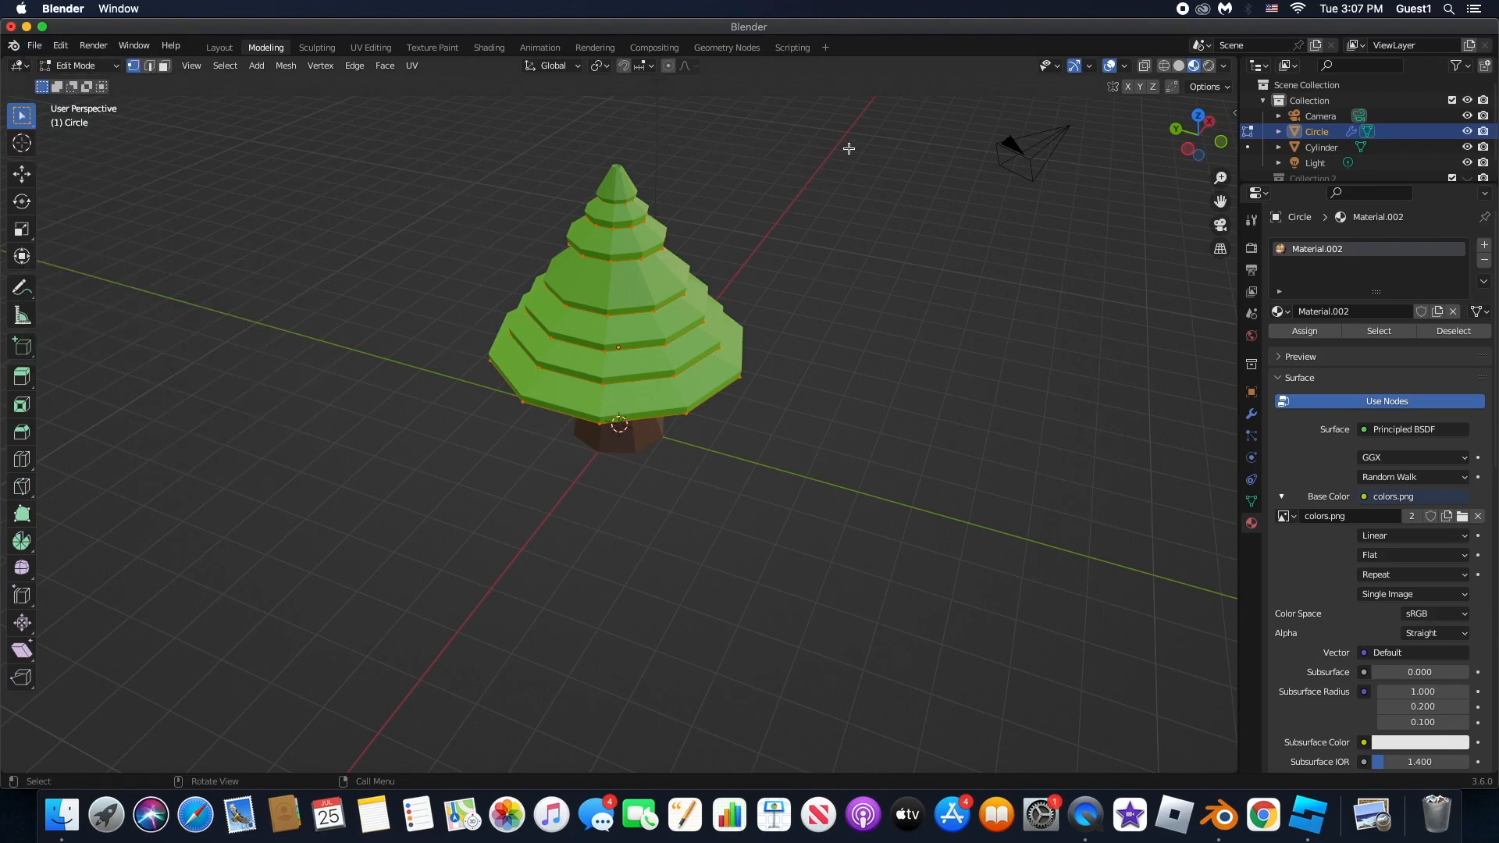
pyautogui.moveTo(871, 494)
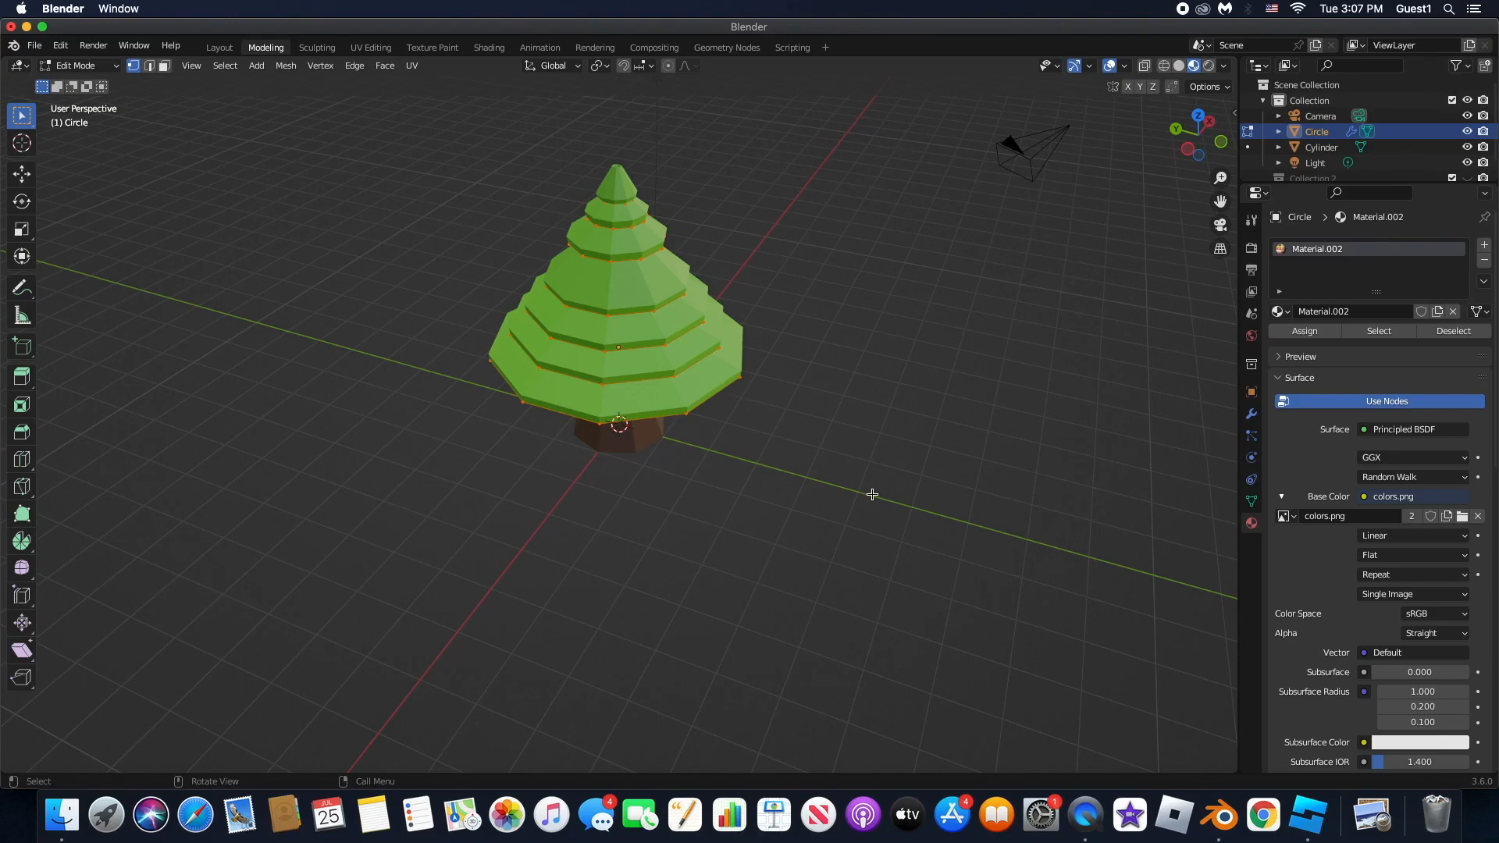
pyautogui.moveTo(1308, 815)
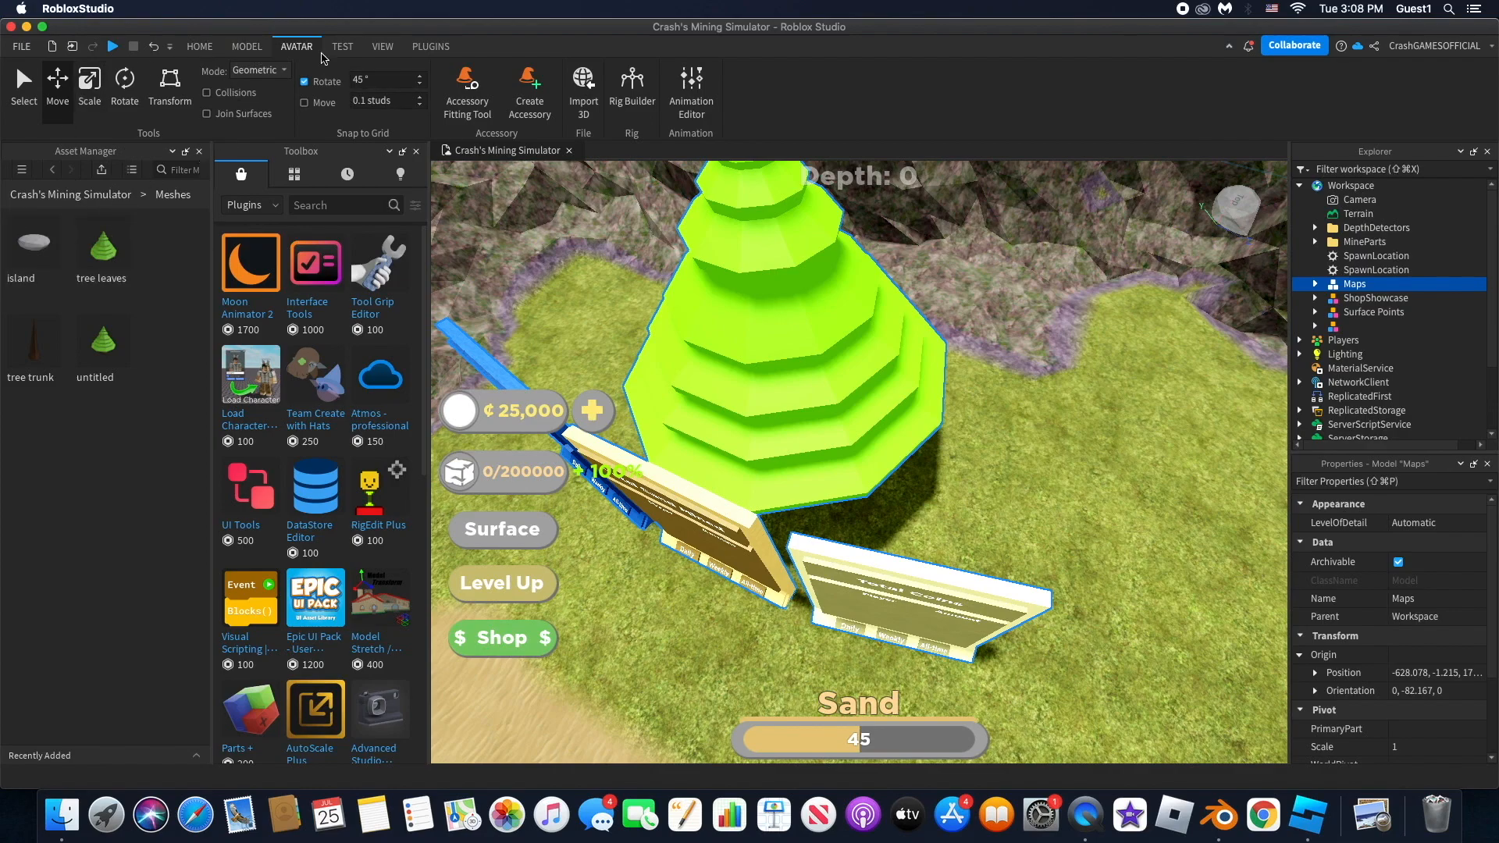
# Step: Browse the Test and View tabs, then go to Avatar for Import 3D
pyautogui.click(342, 46)
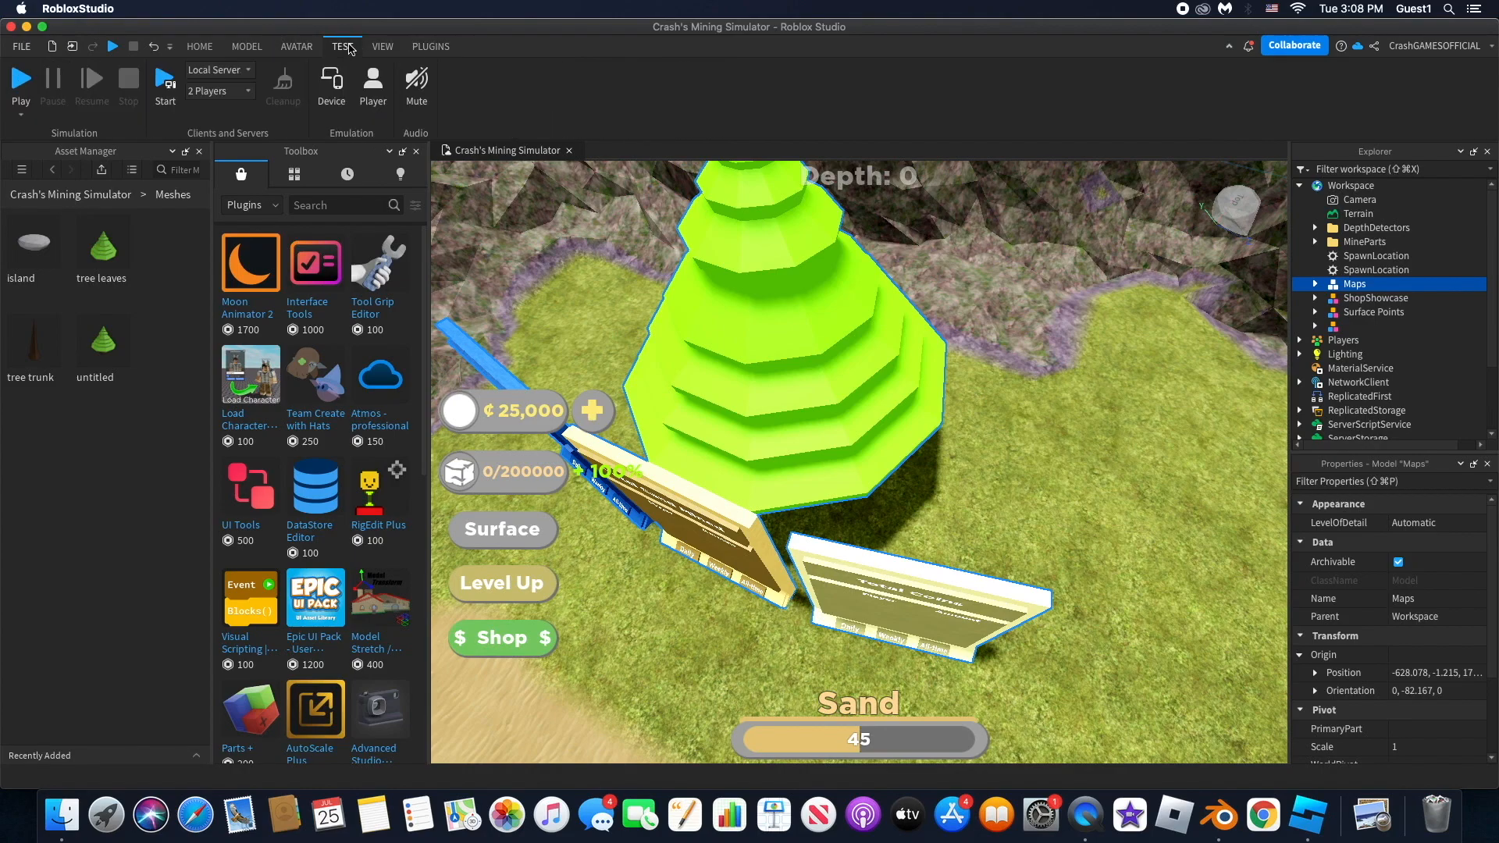
pyautogui.click(383, 46)
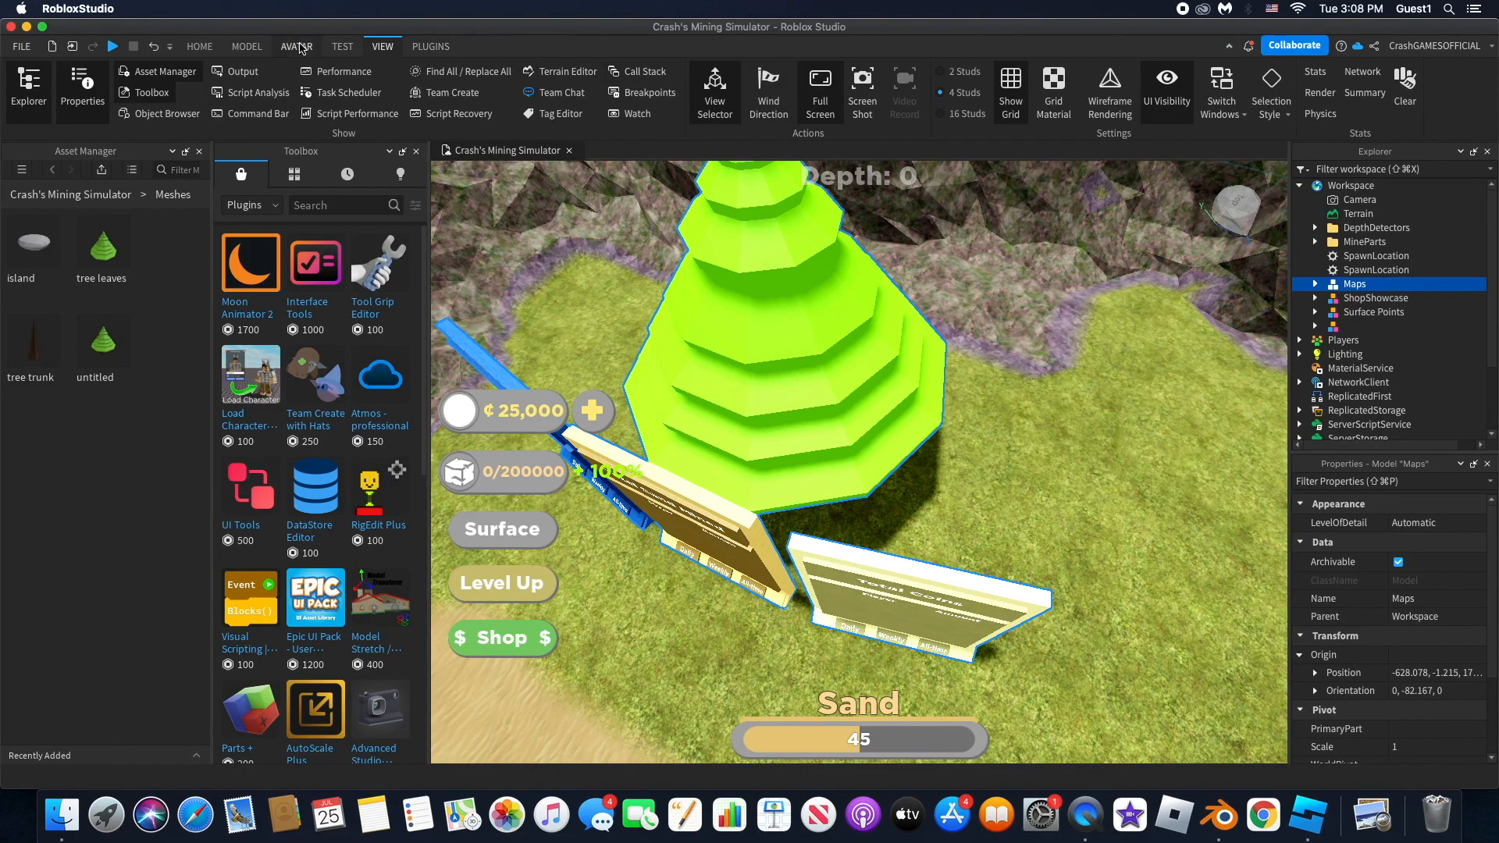
pyautogui.click(297, 46)
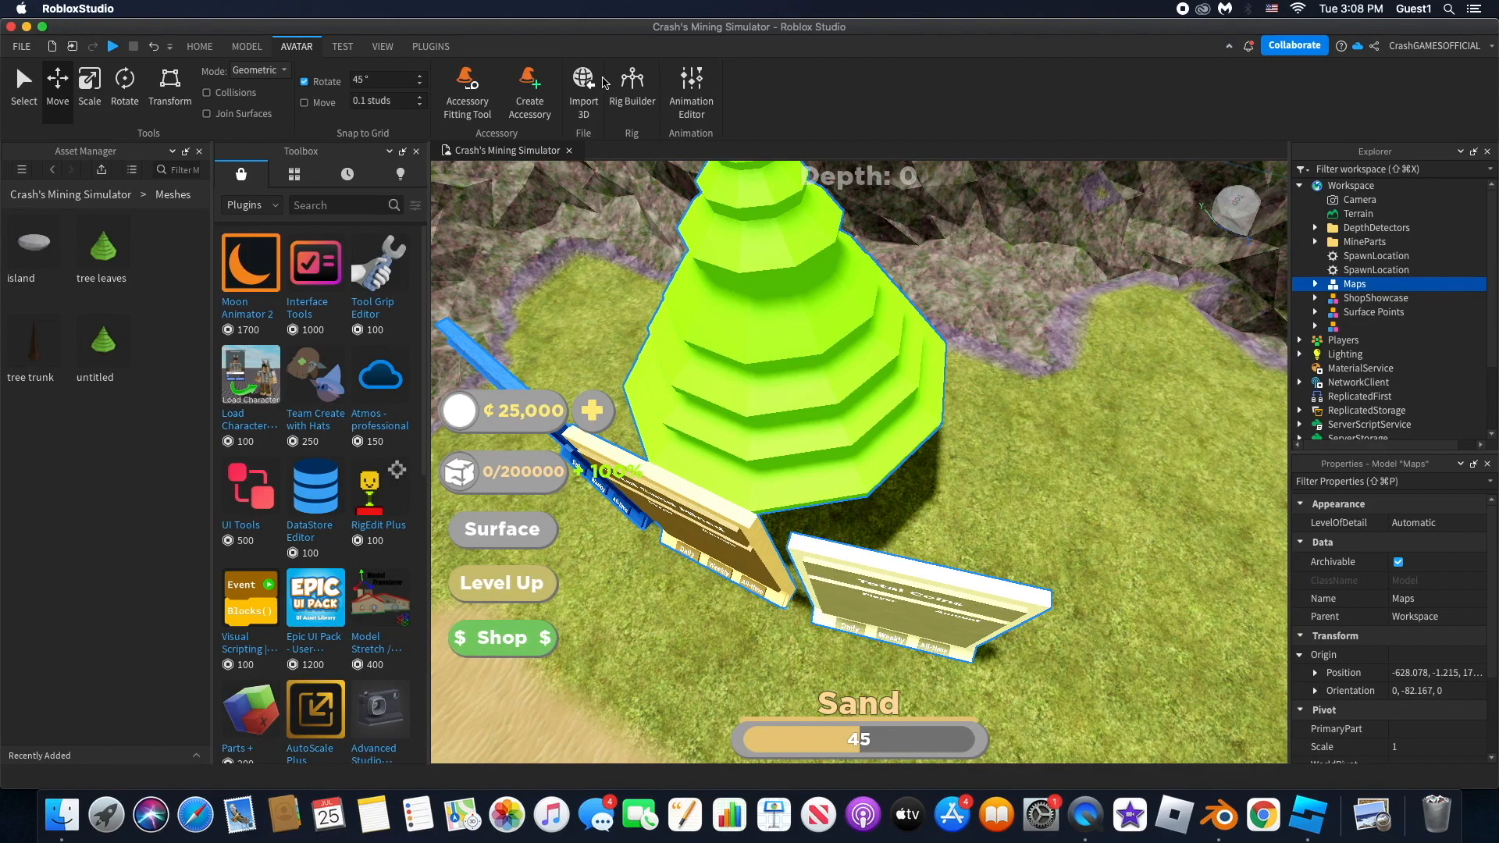
pyautogui.moveTo(912, 342)
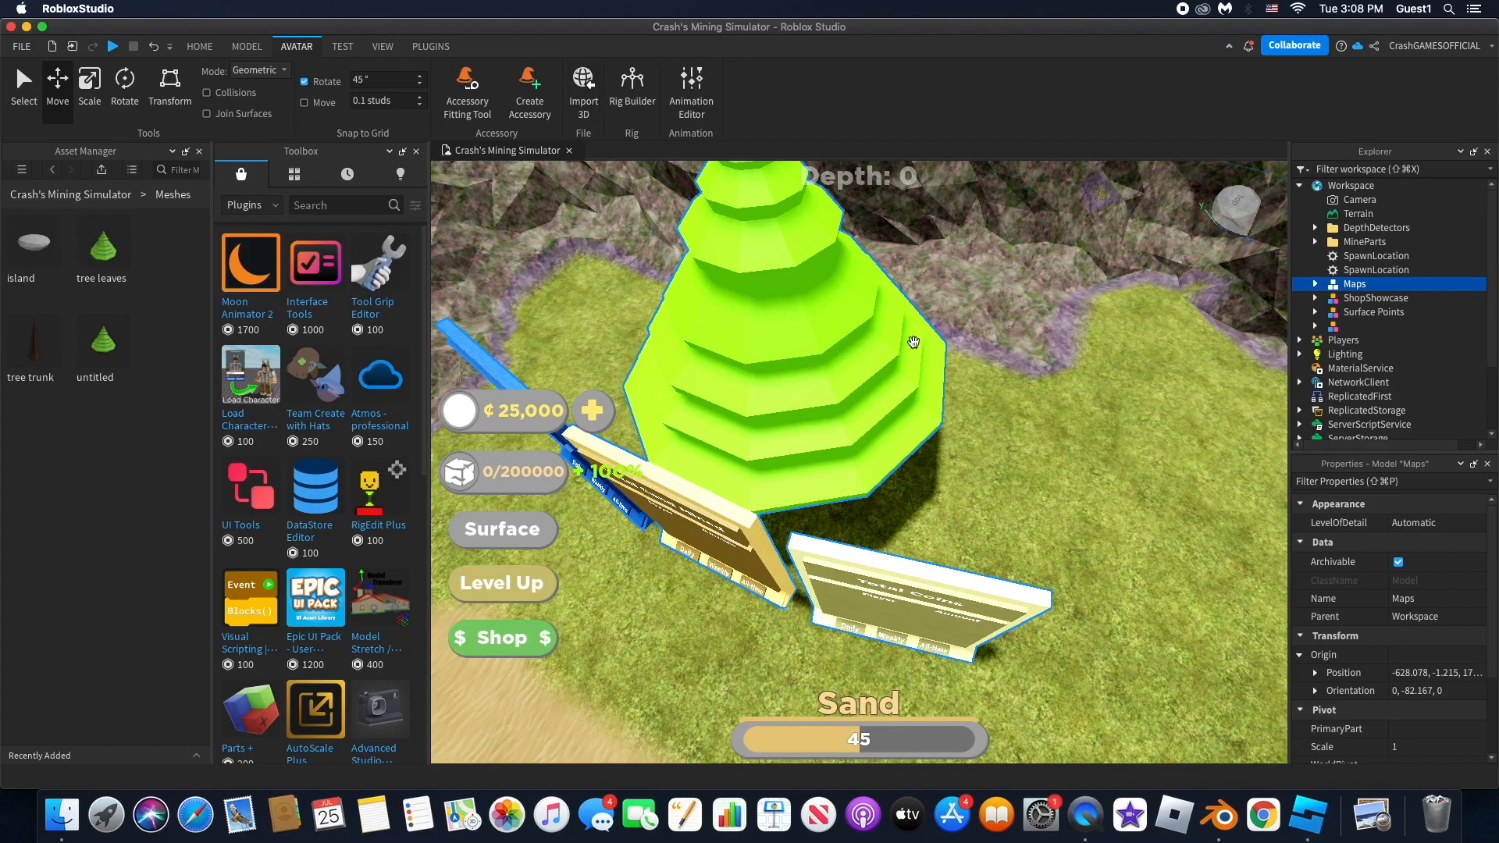
pyautogui.moveTo(840, 274)
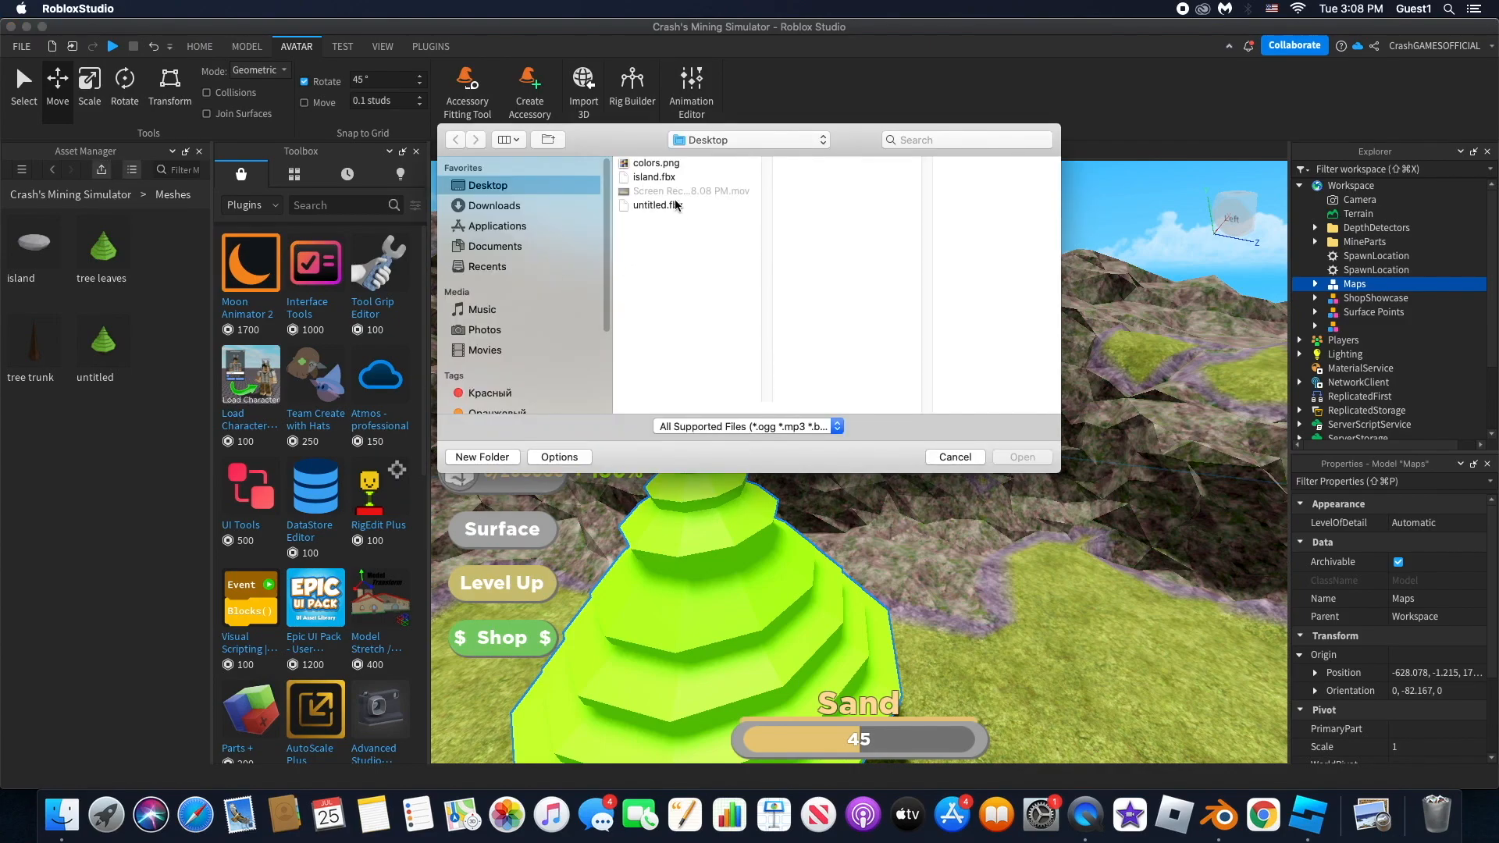
# Step: Close the file chooser and select Maps > Main > Props > Meshes/untitled to show its TextureID
pyautogui.click(952, 456)
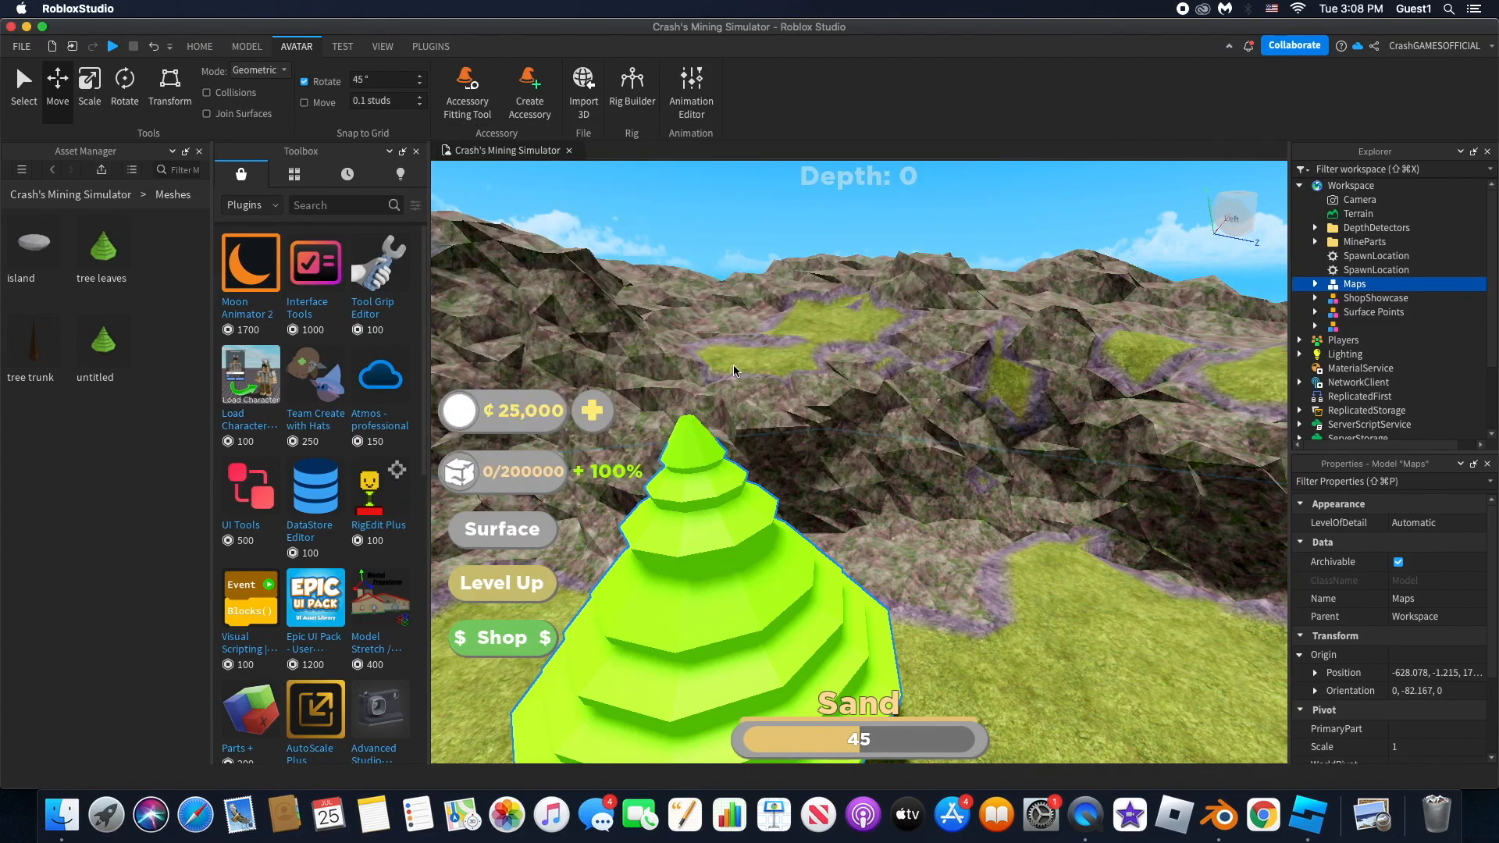
pyautogui.moveTo(627, 414)
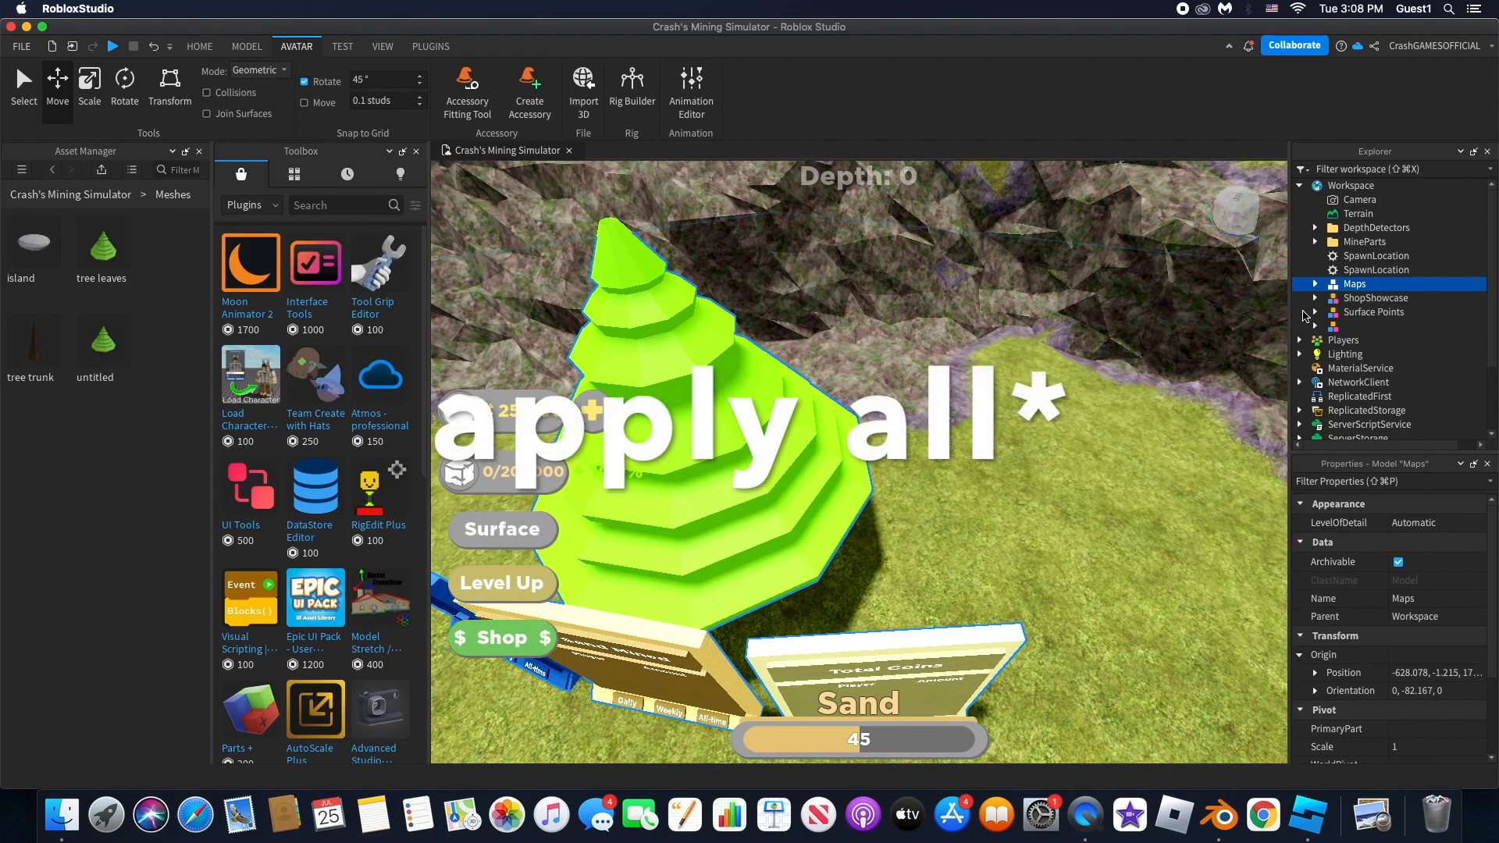
pyautogui.click(1316, 284)
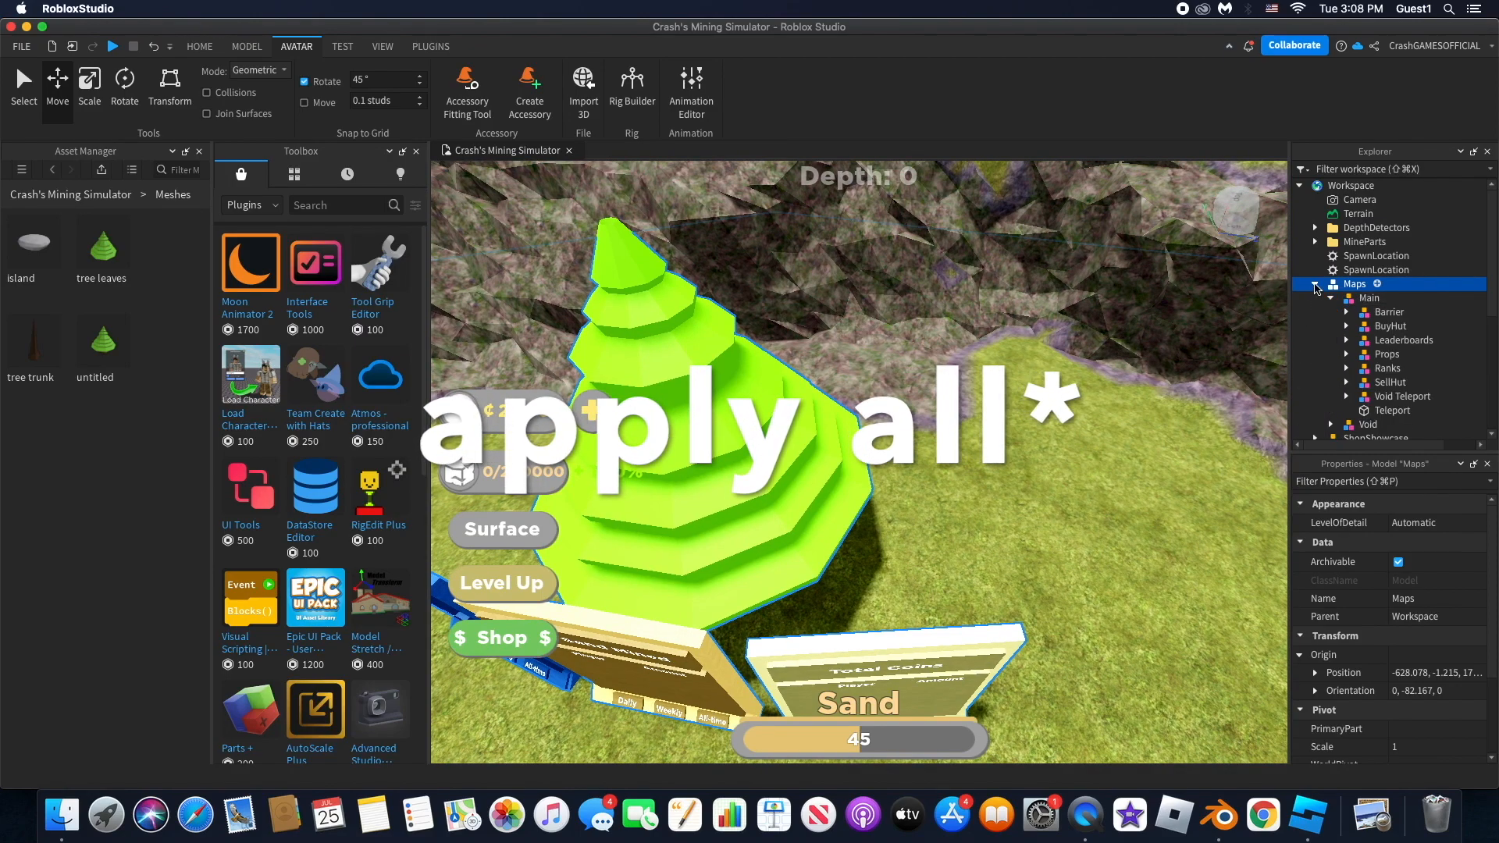
pyautogui.click(1317, 284)
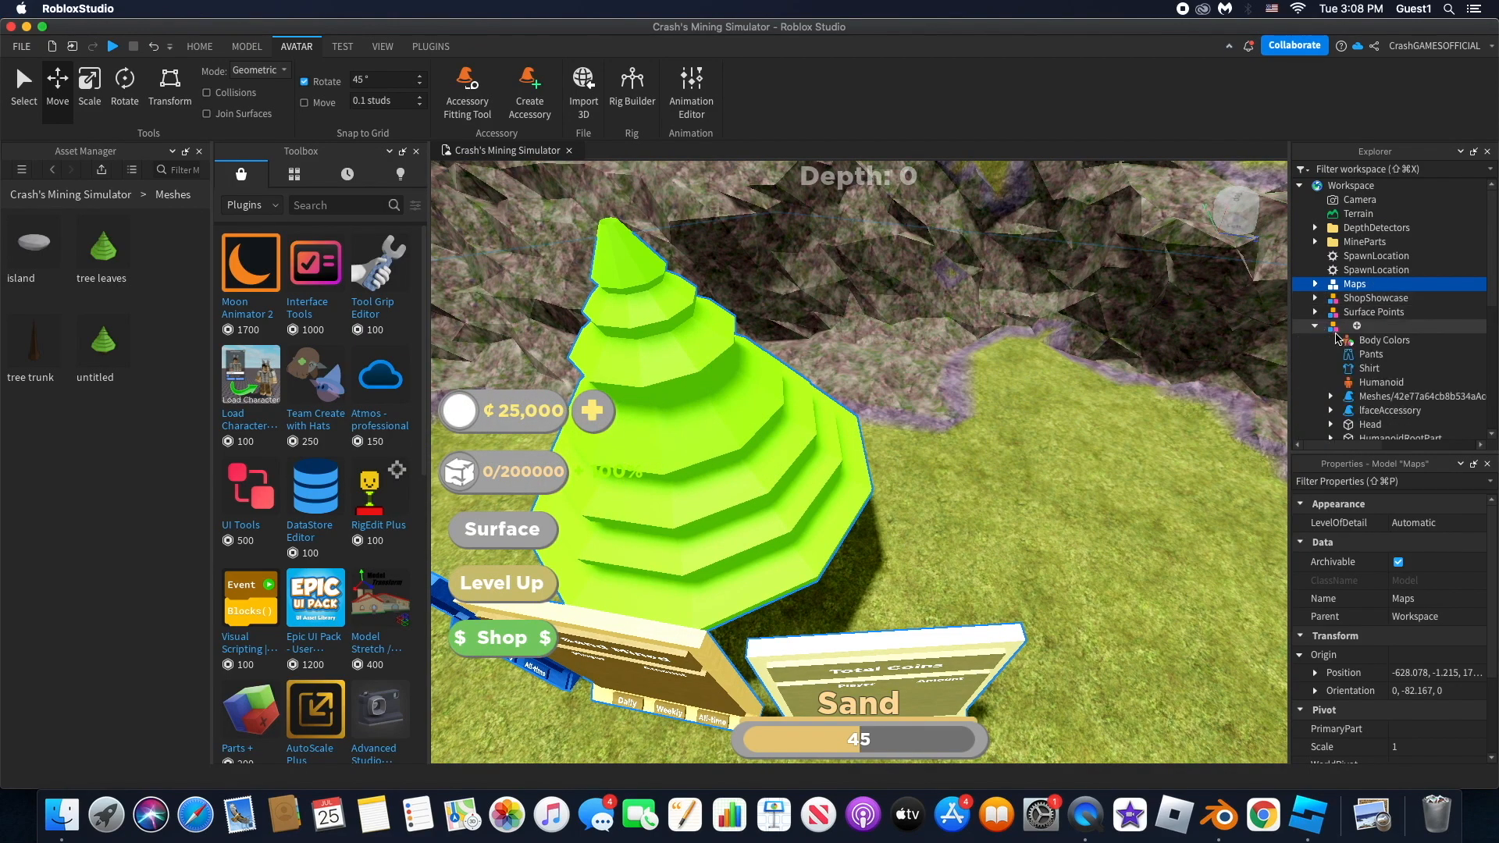
pyautogui.click(1316, 284)
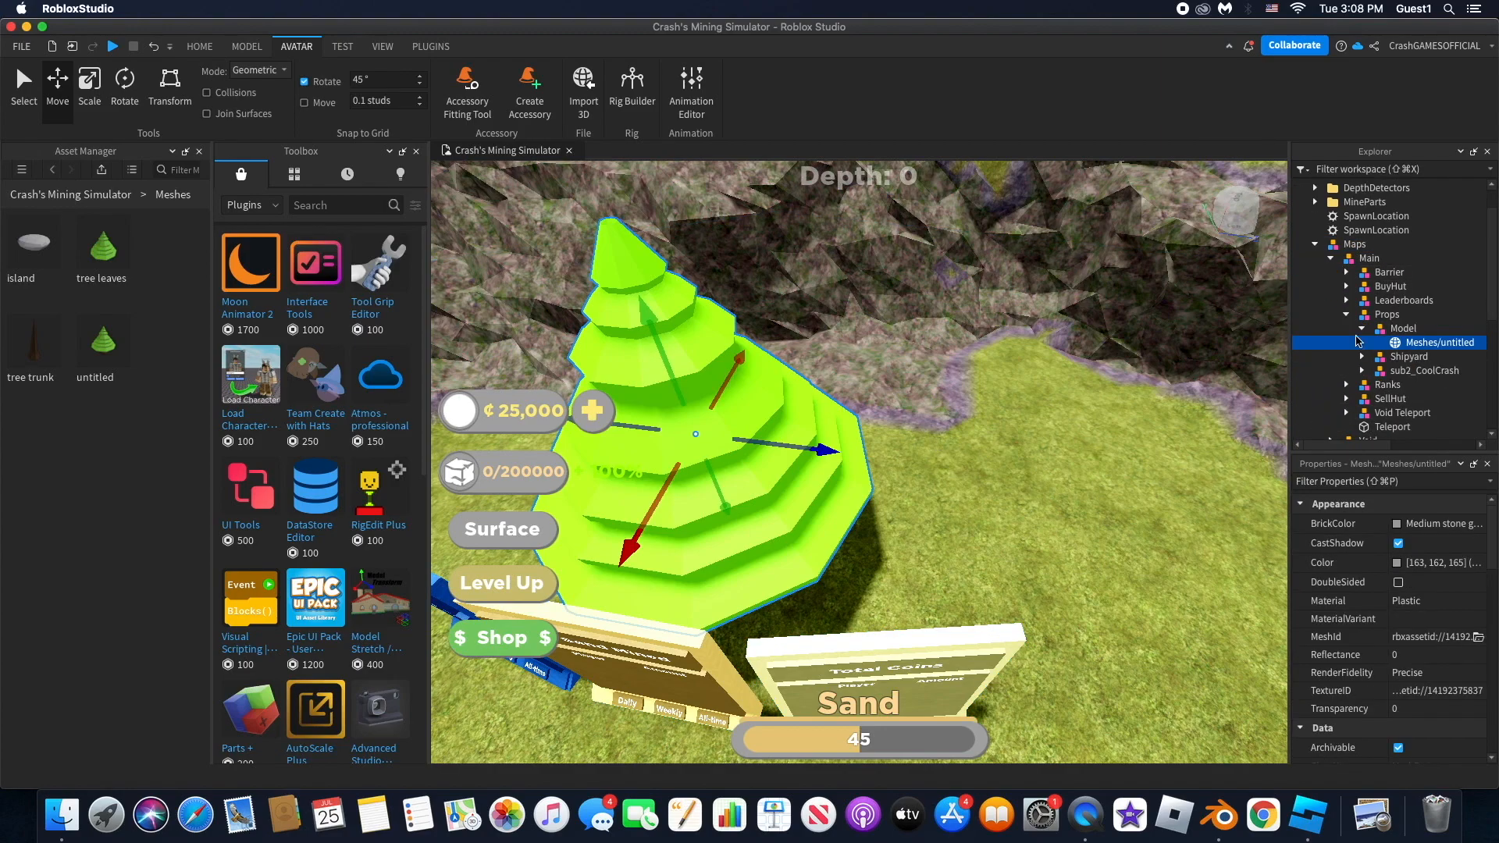
pyautogui.moveTo(1454, 357)
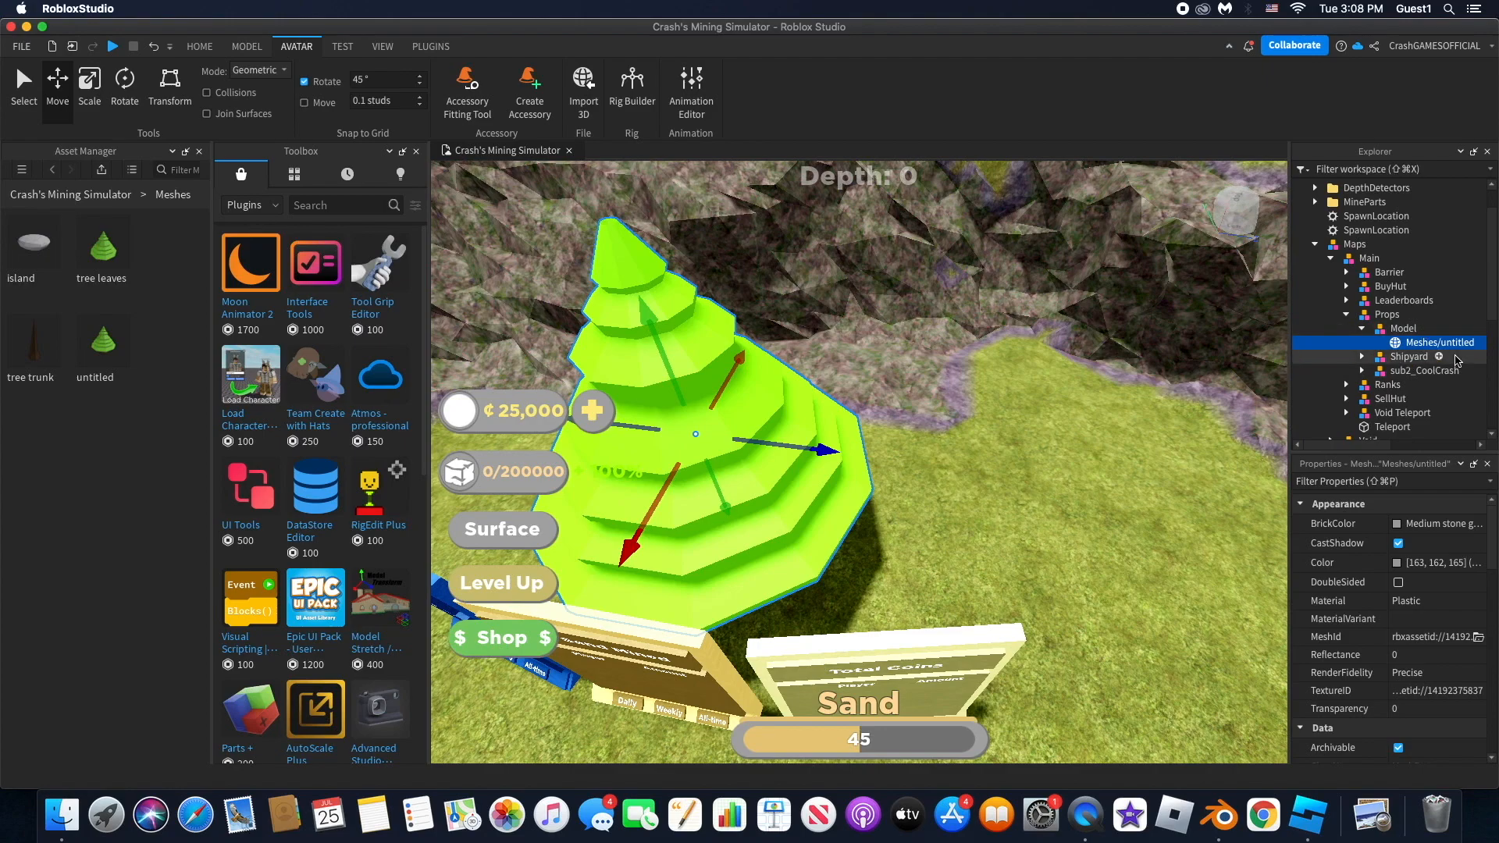
pyautogui.moveTo(1411, 350)
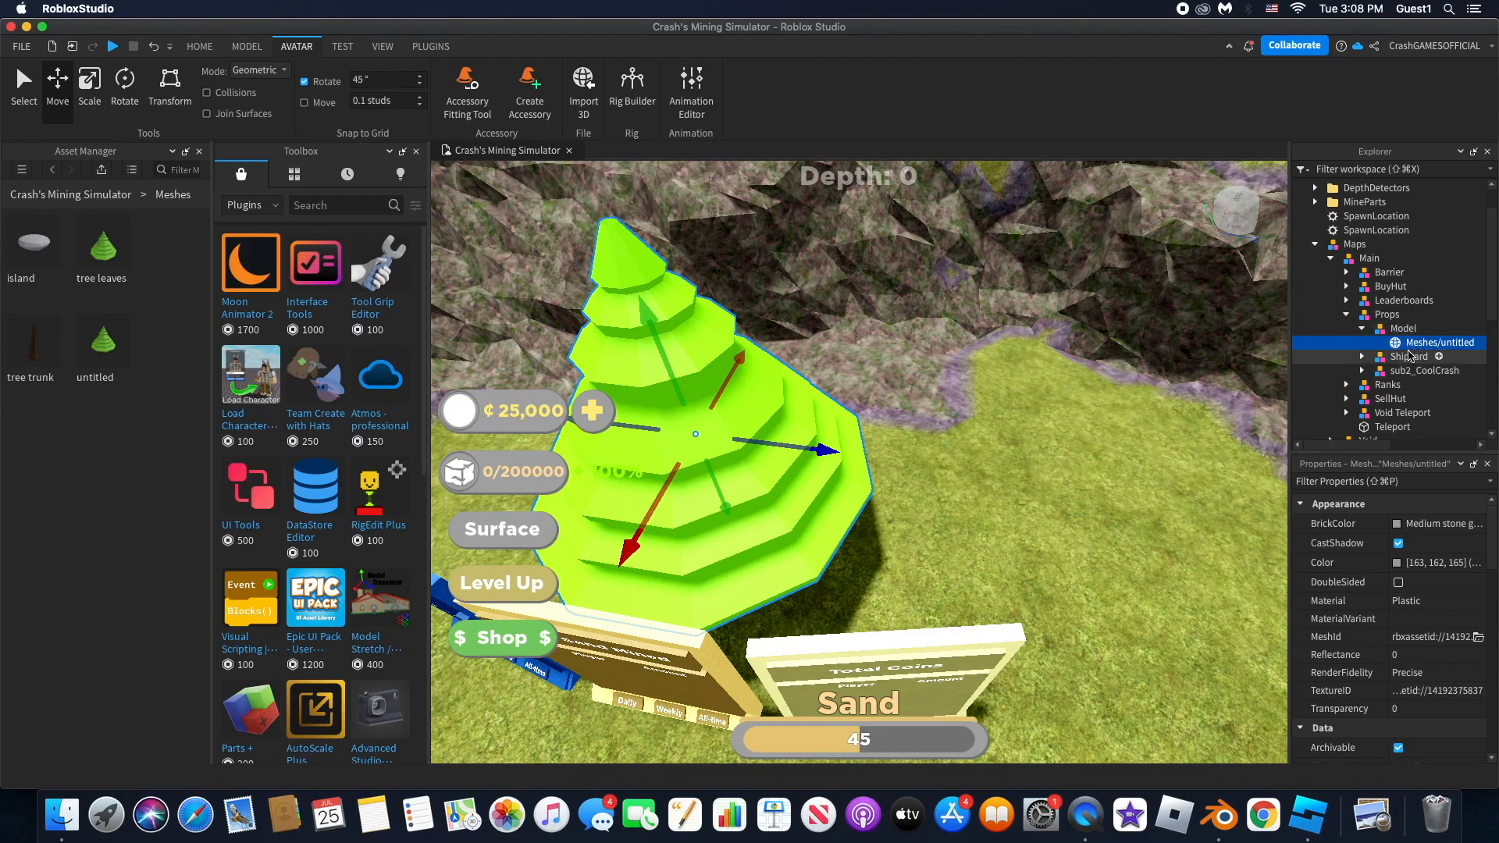
pyautogui.scroll(-3)
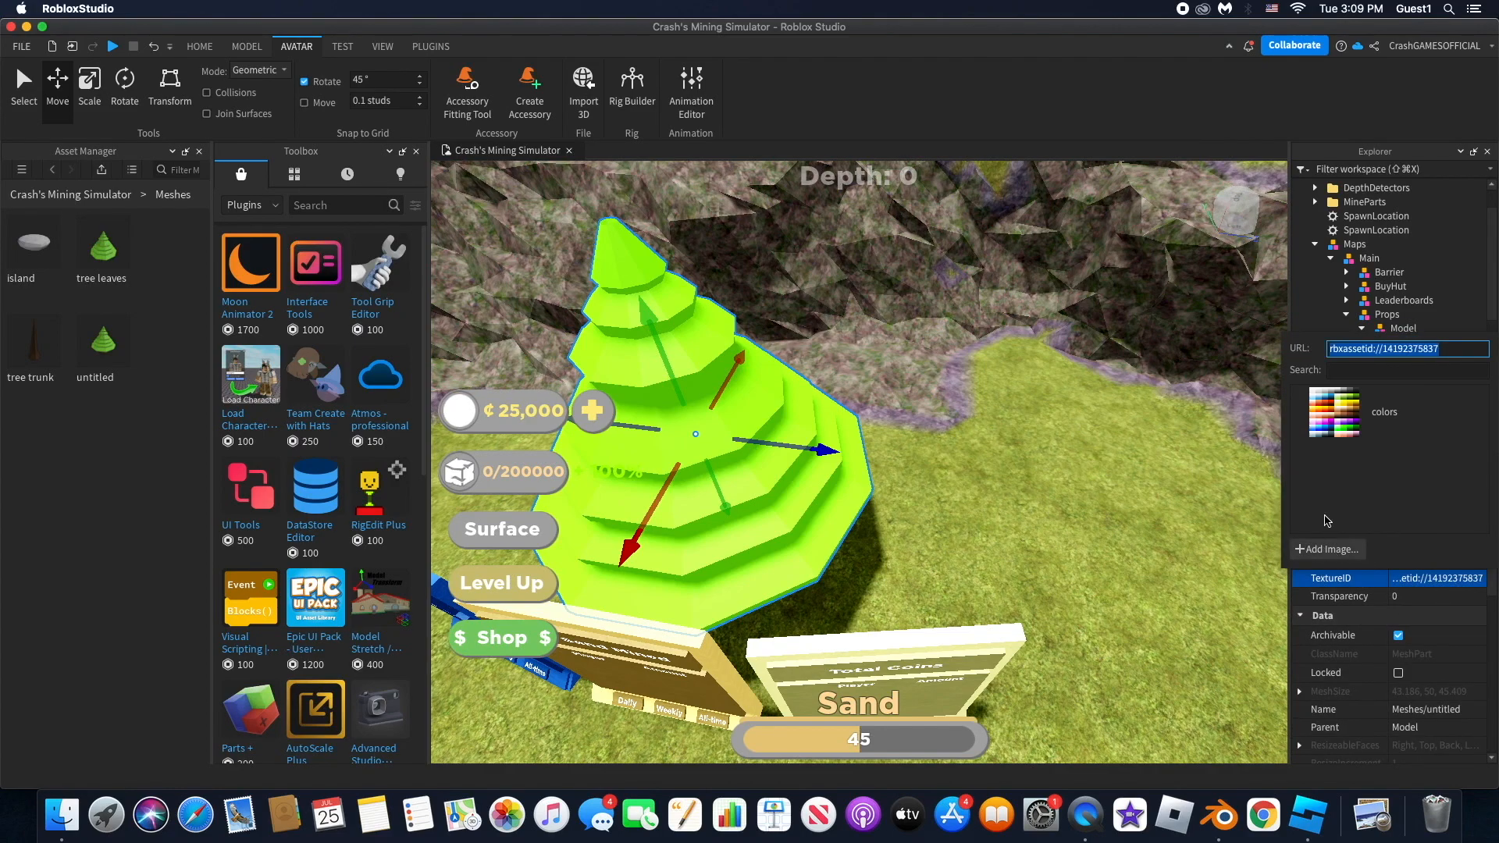
pyautogui.click(1327, 549)
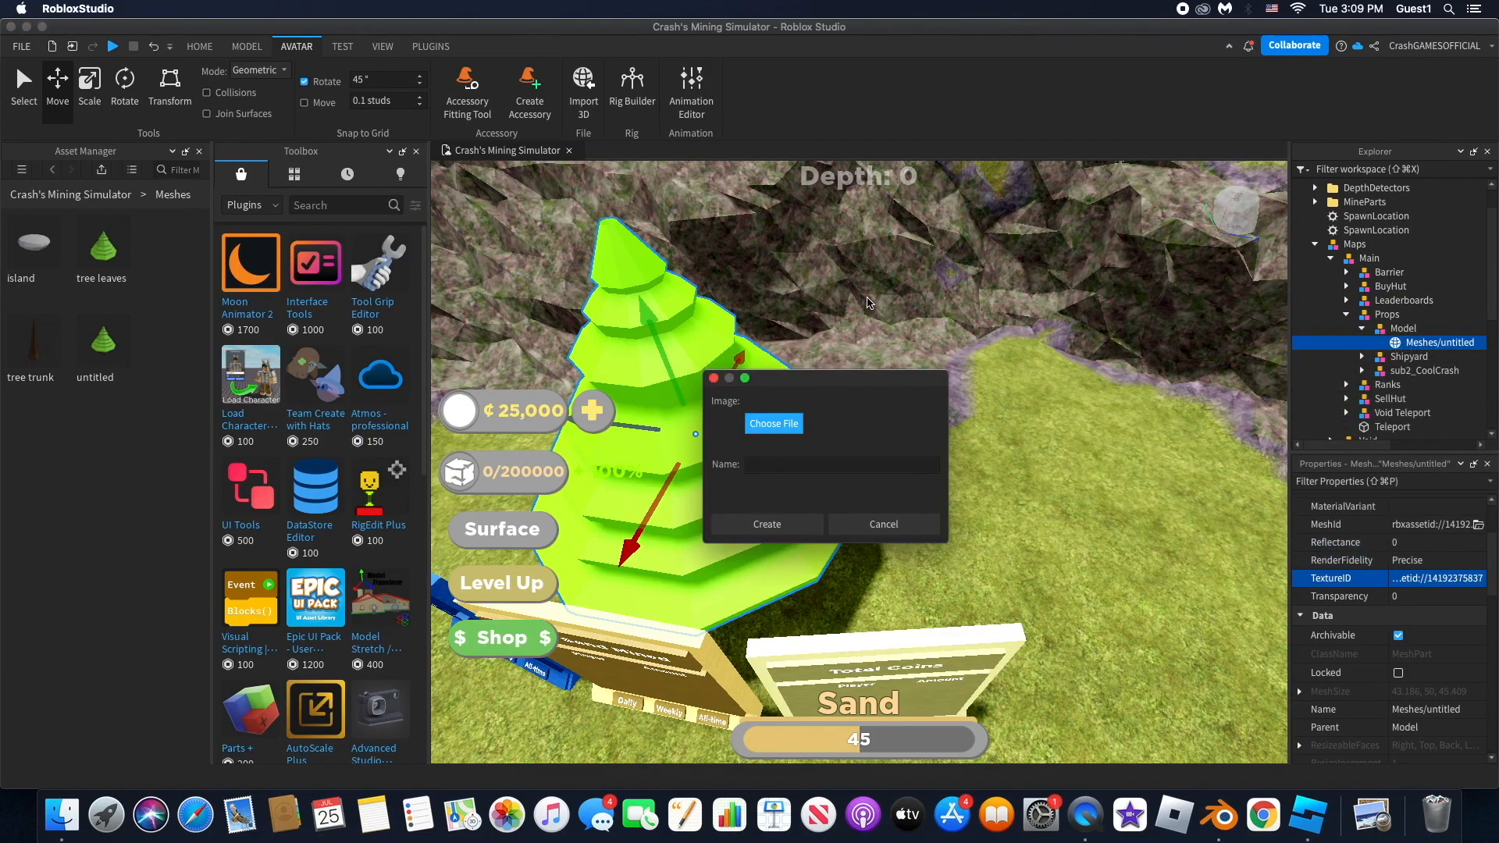
pyautogui.click(774, 423)
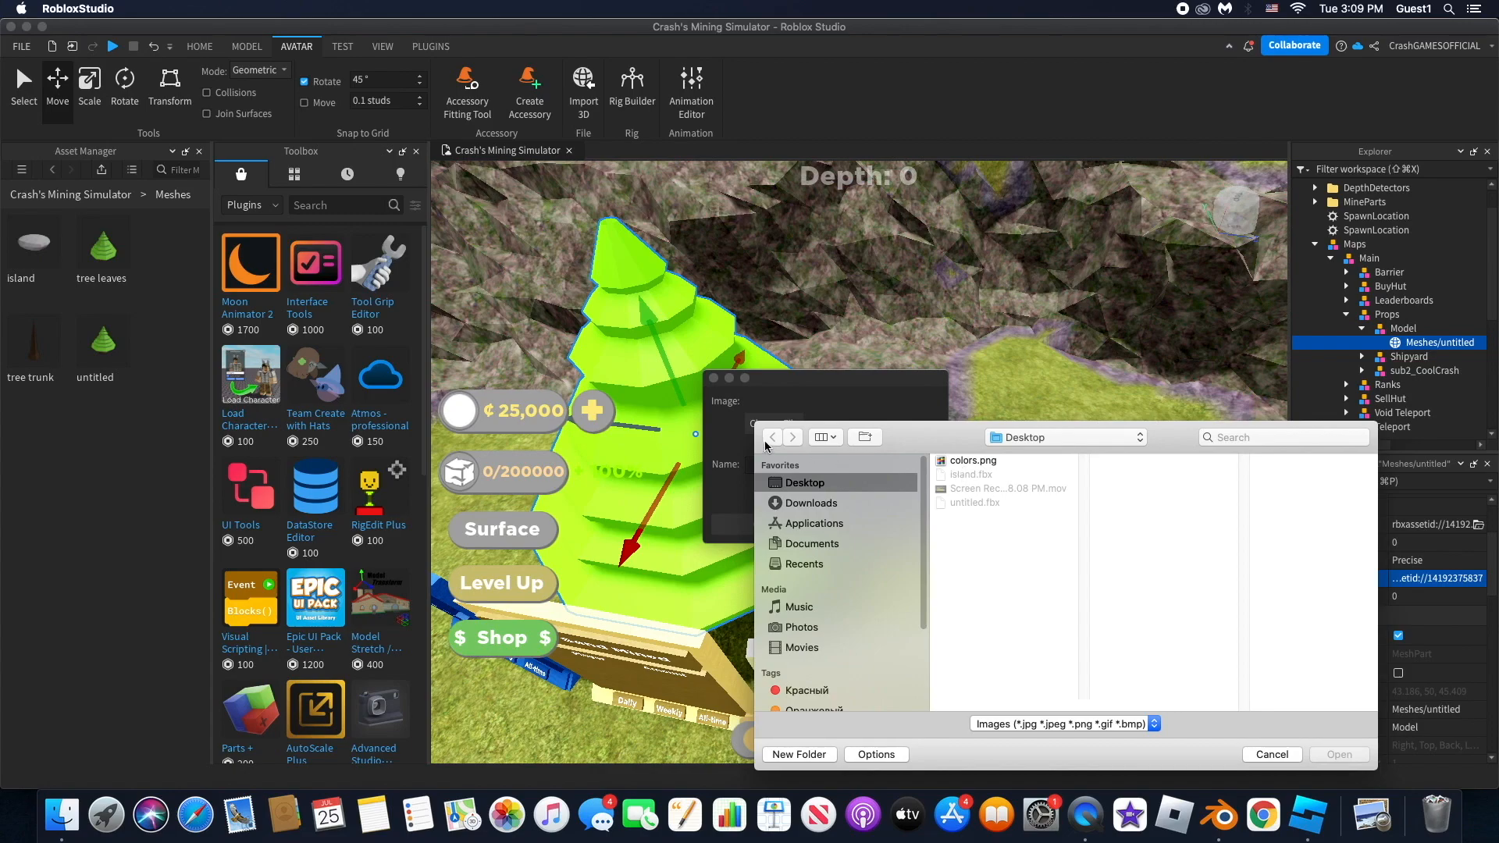
pyautogui.click(972, 460)
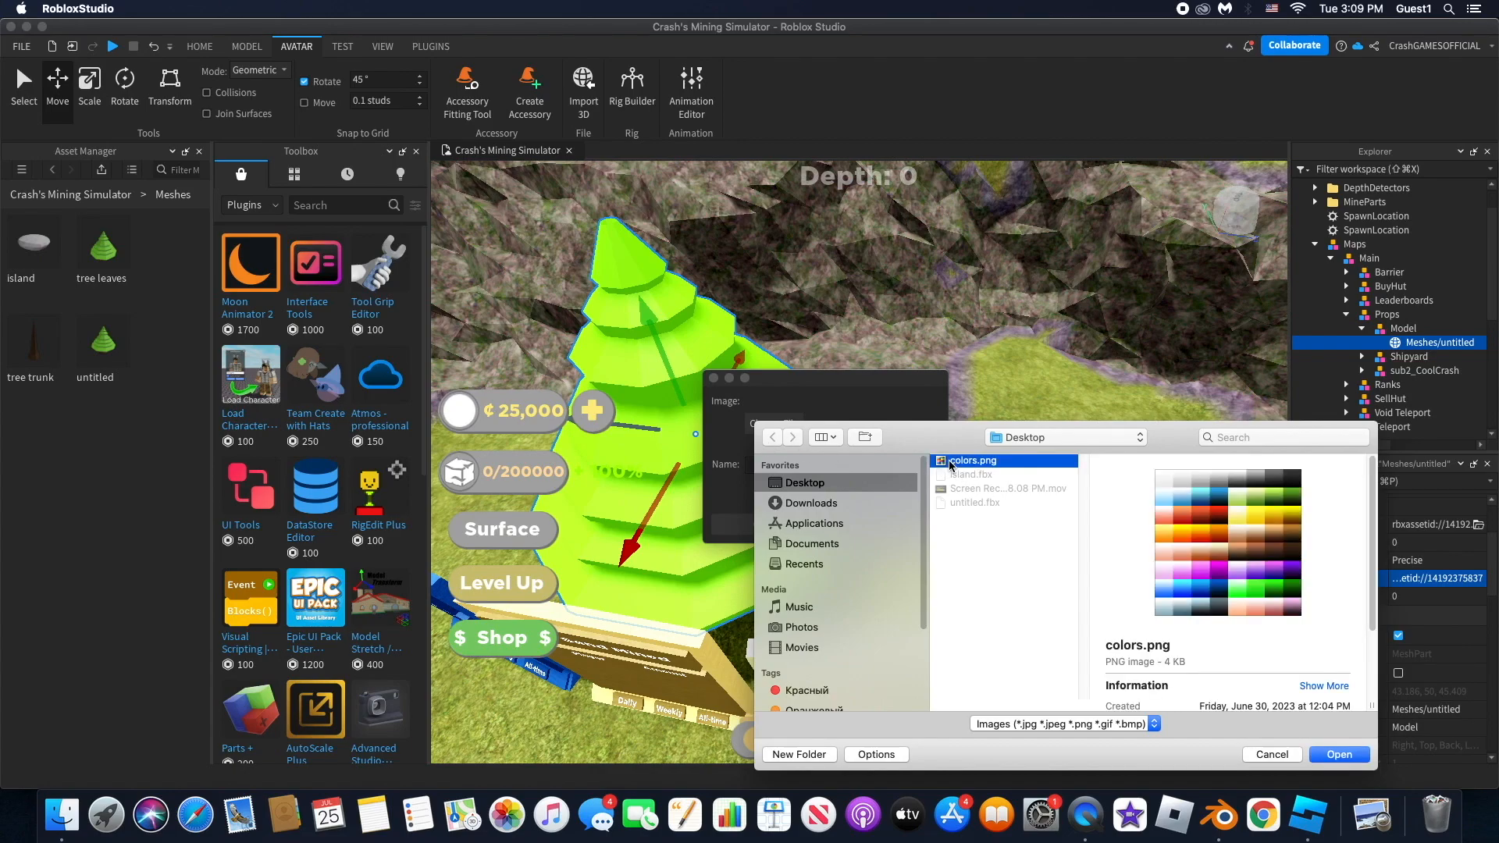
pyautogui.click(1271, 755)
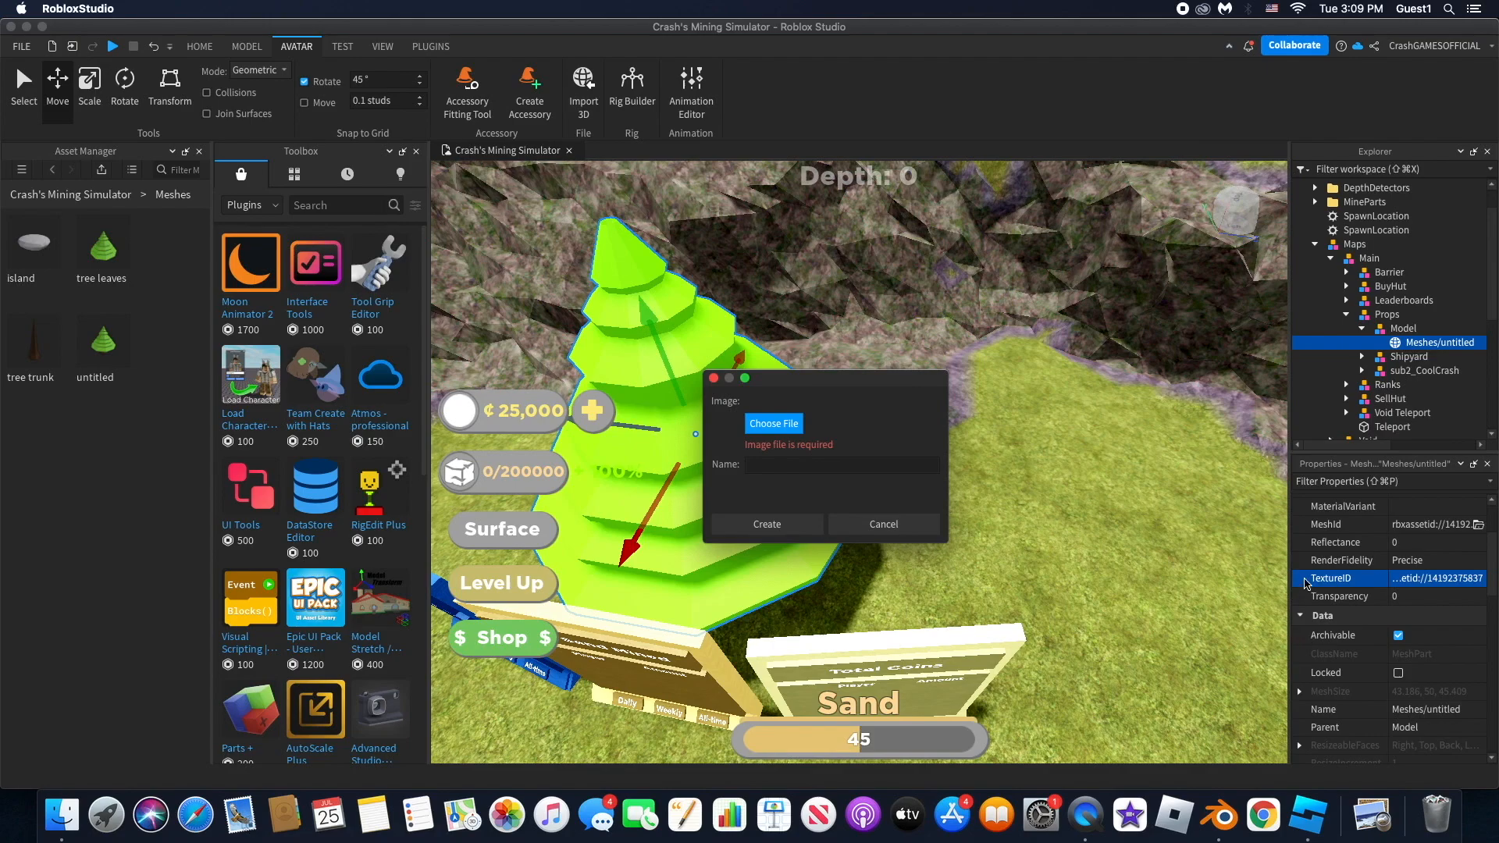
pyautogui.click(882, 524)
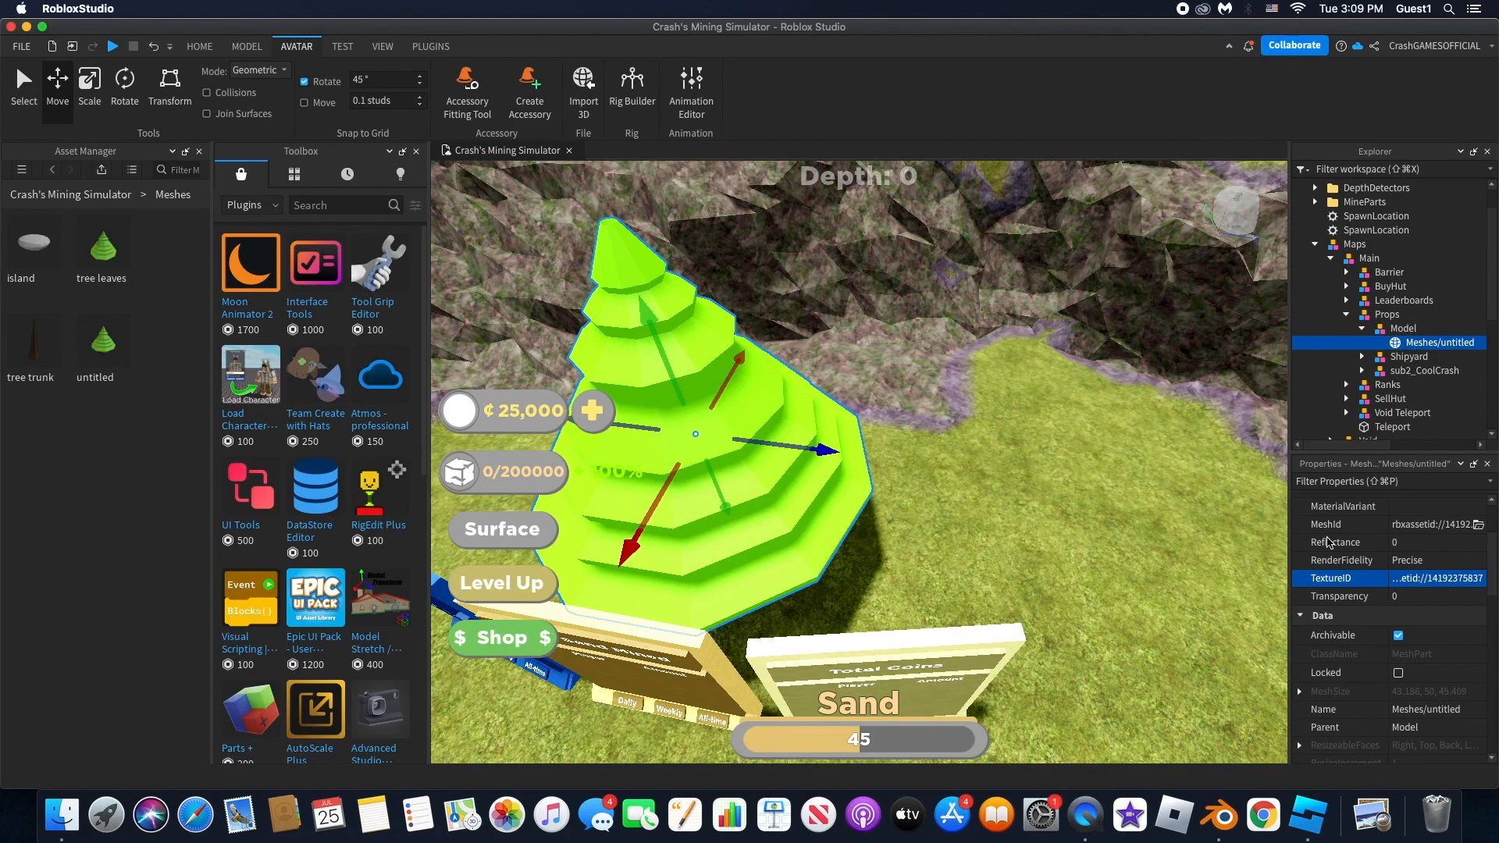
# Step: Open and close the tree mesh's TextureID picker twice
pyautogui.click(1436, 579)
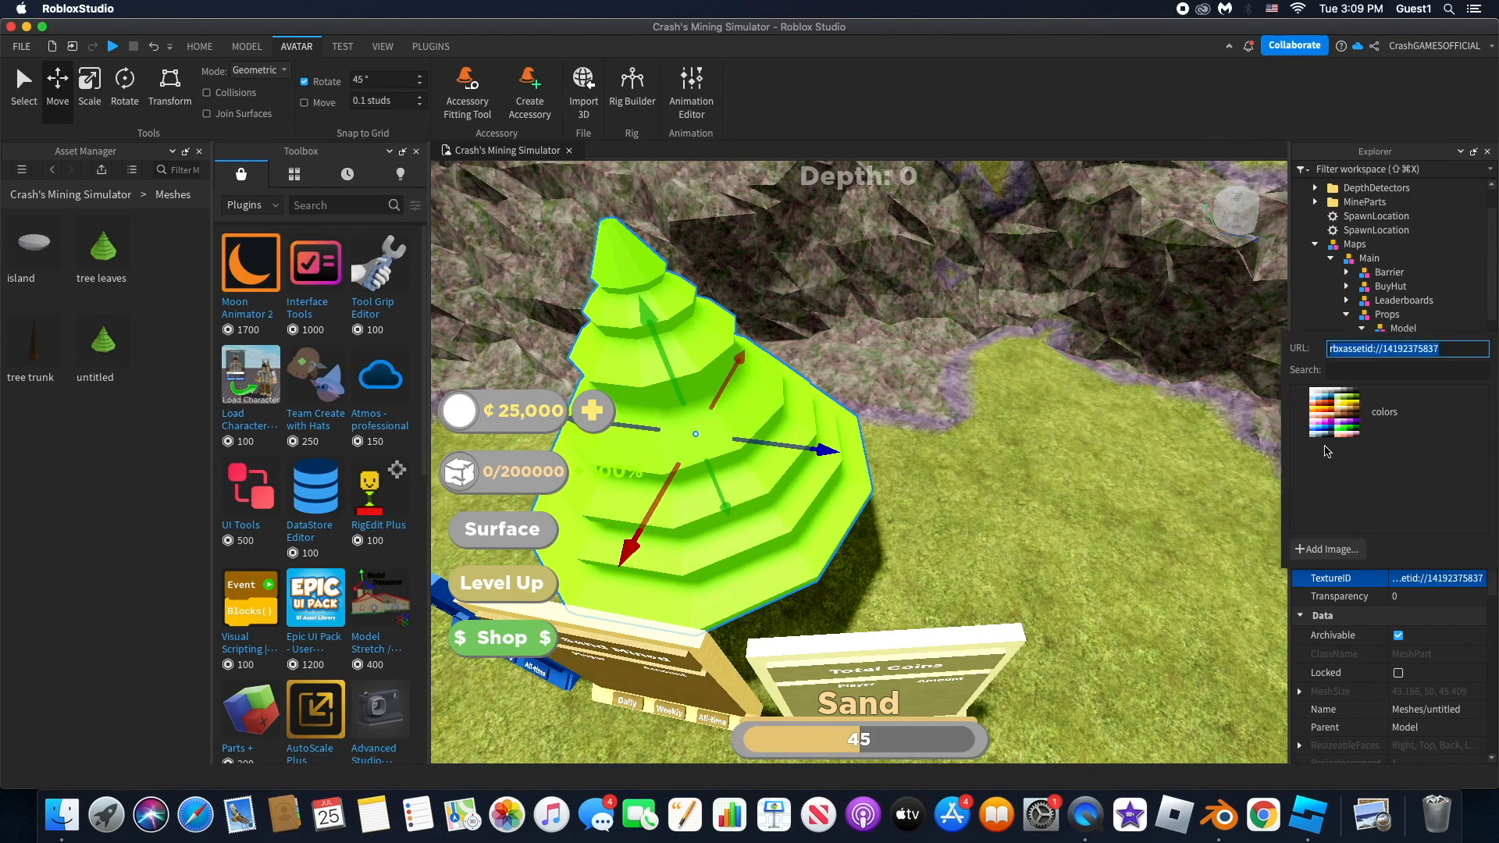
pyautogui.click(1439, 341)
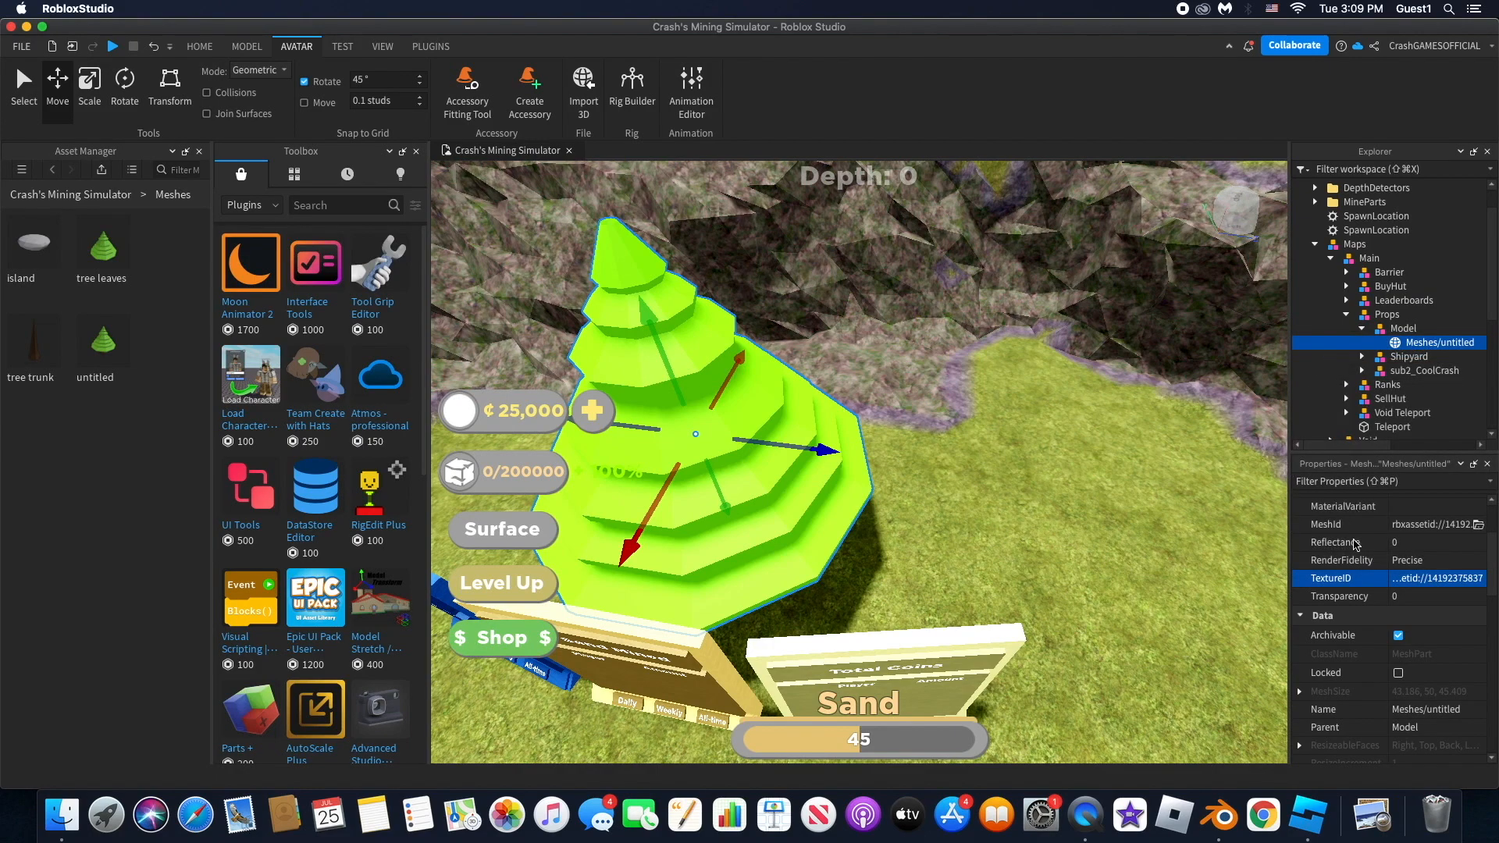
pyautogui.click(1439, 579)
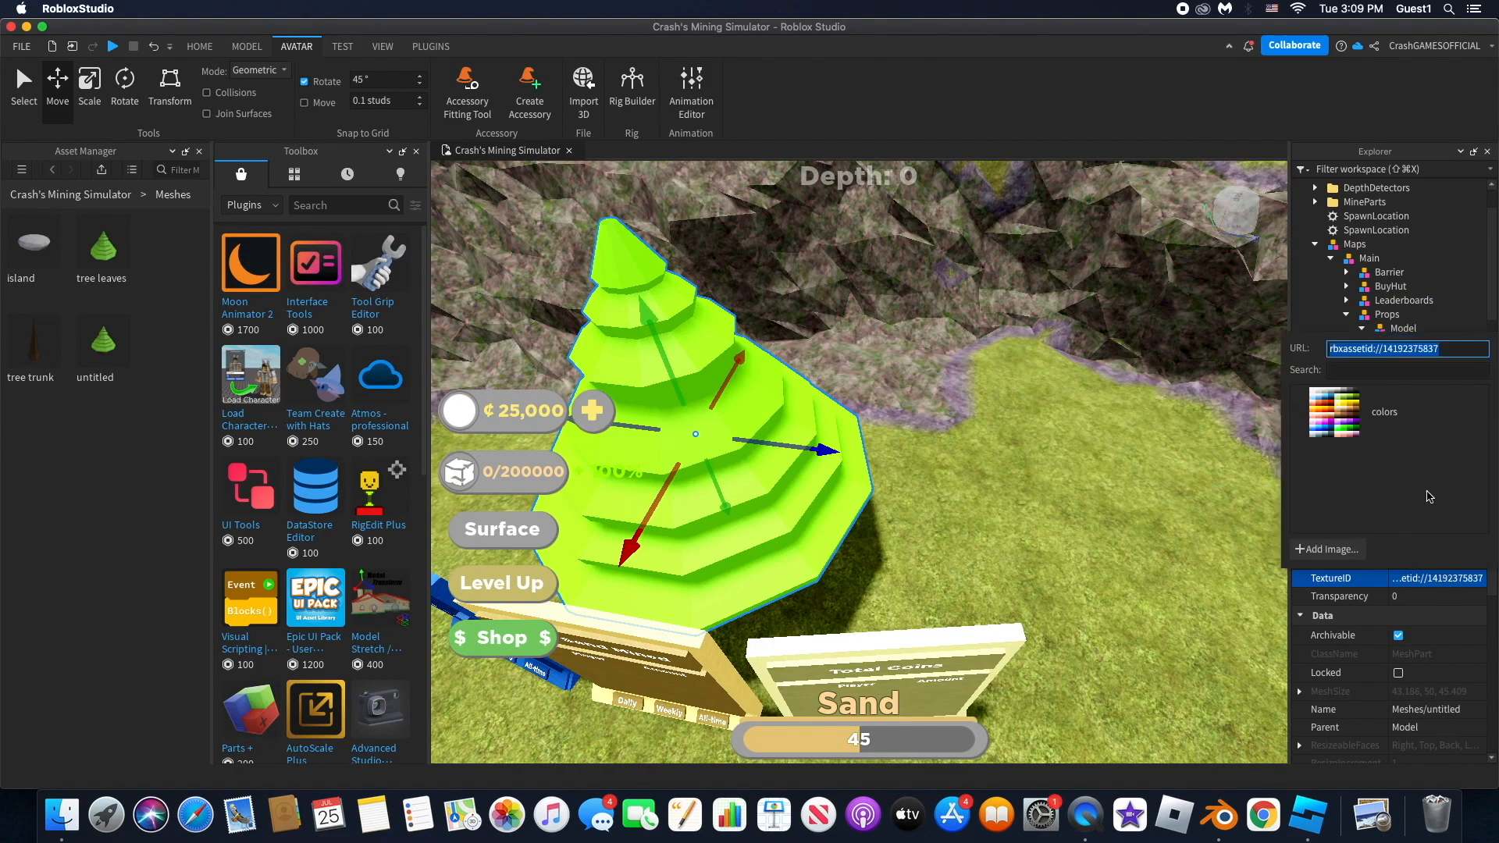
pyautogui.click(1440, 342)
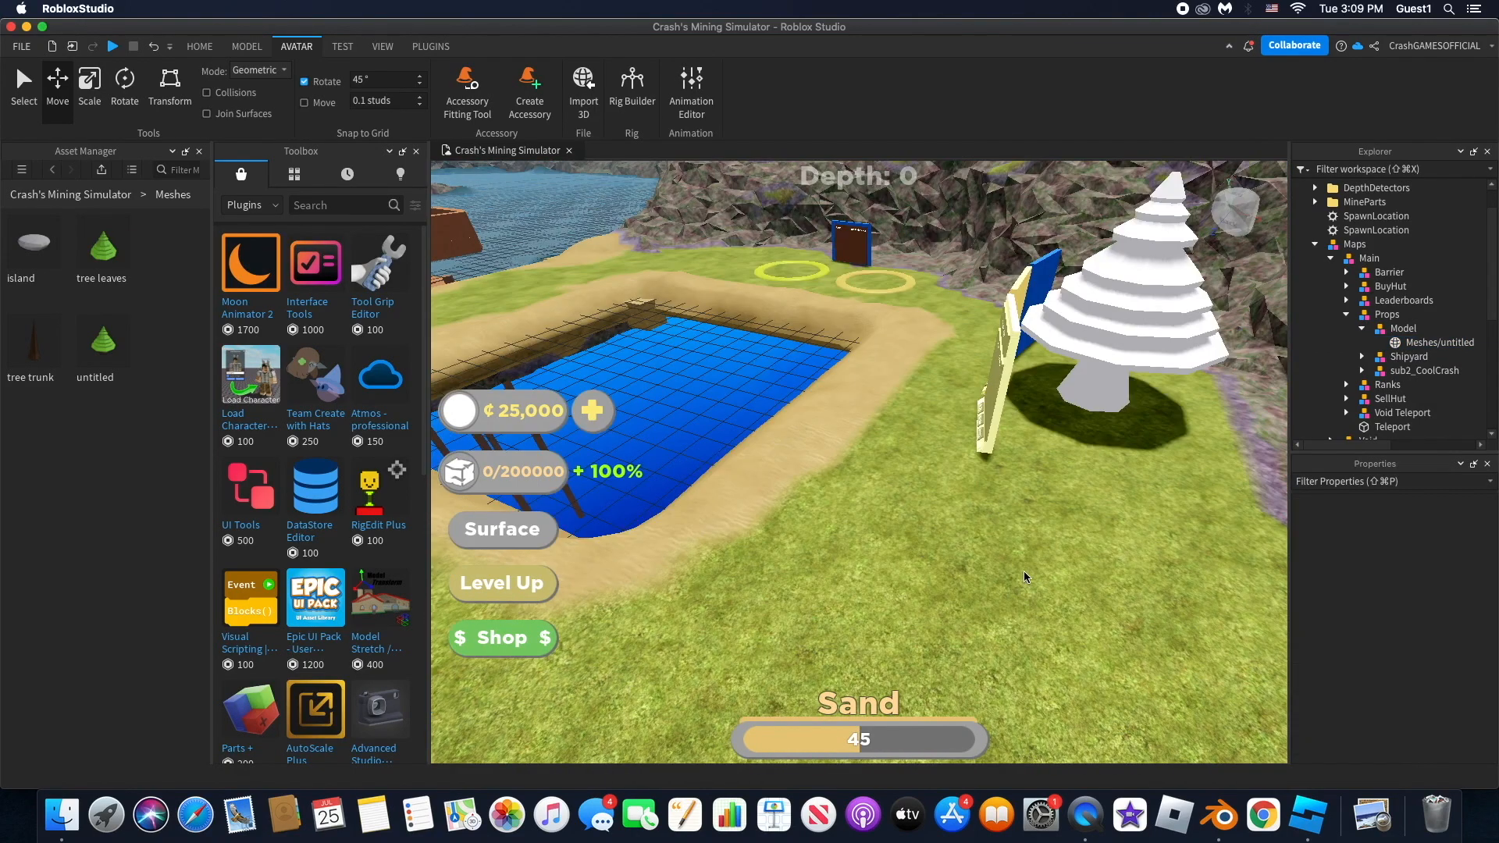
# Step: Select Maps and then the Meshes/untitled tree mesh in Explorer
pyautogui.click(1355, 244)
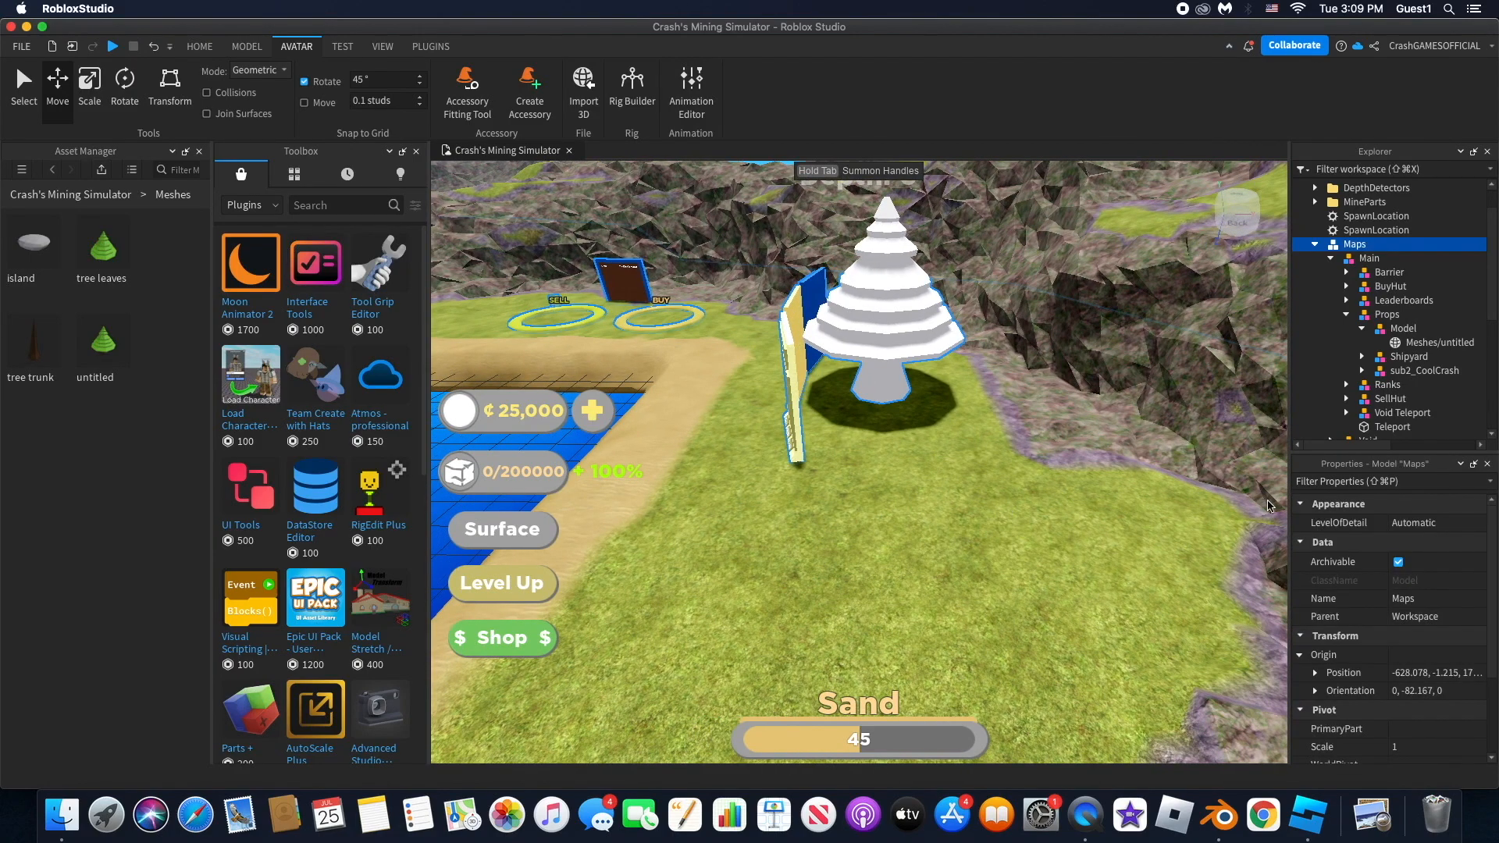
pyautogui.moveTo(1380, 353)
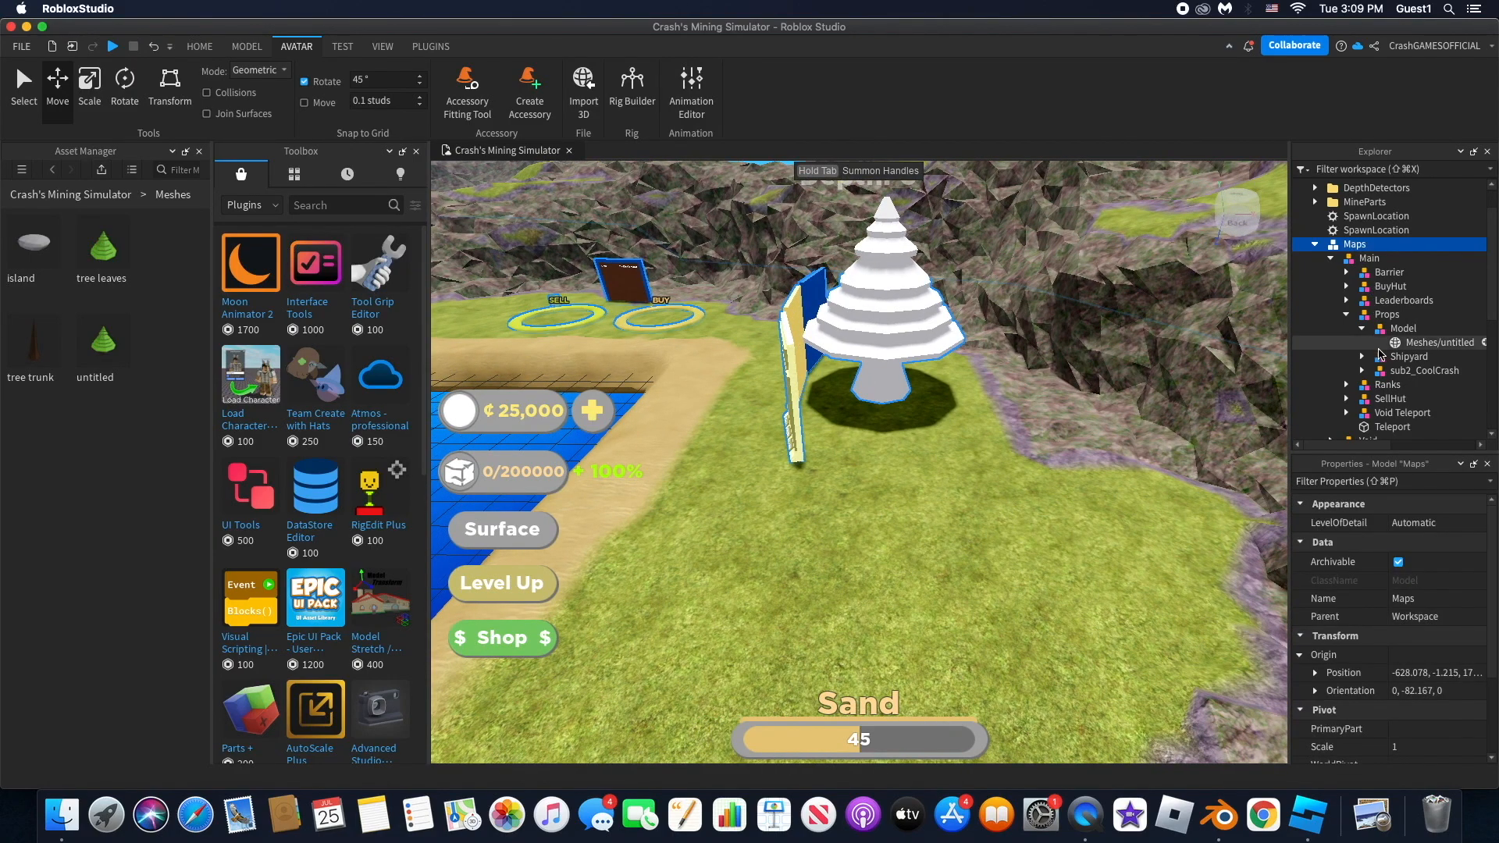
pyautogui.click(1437, 342)
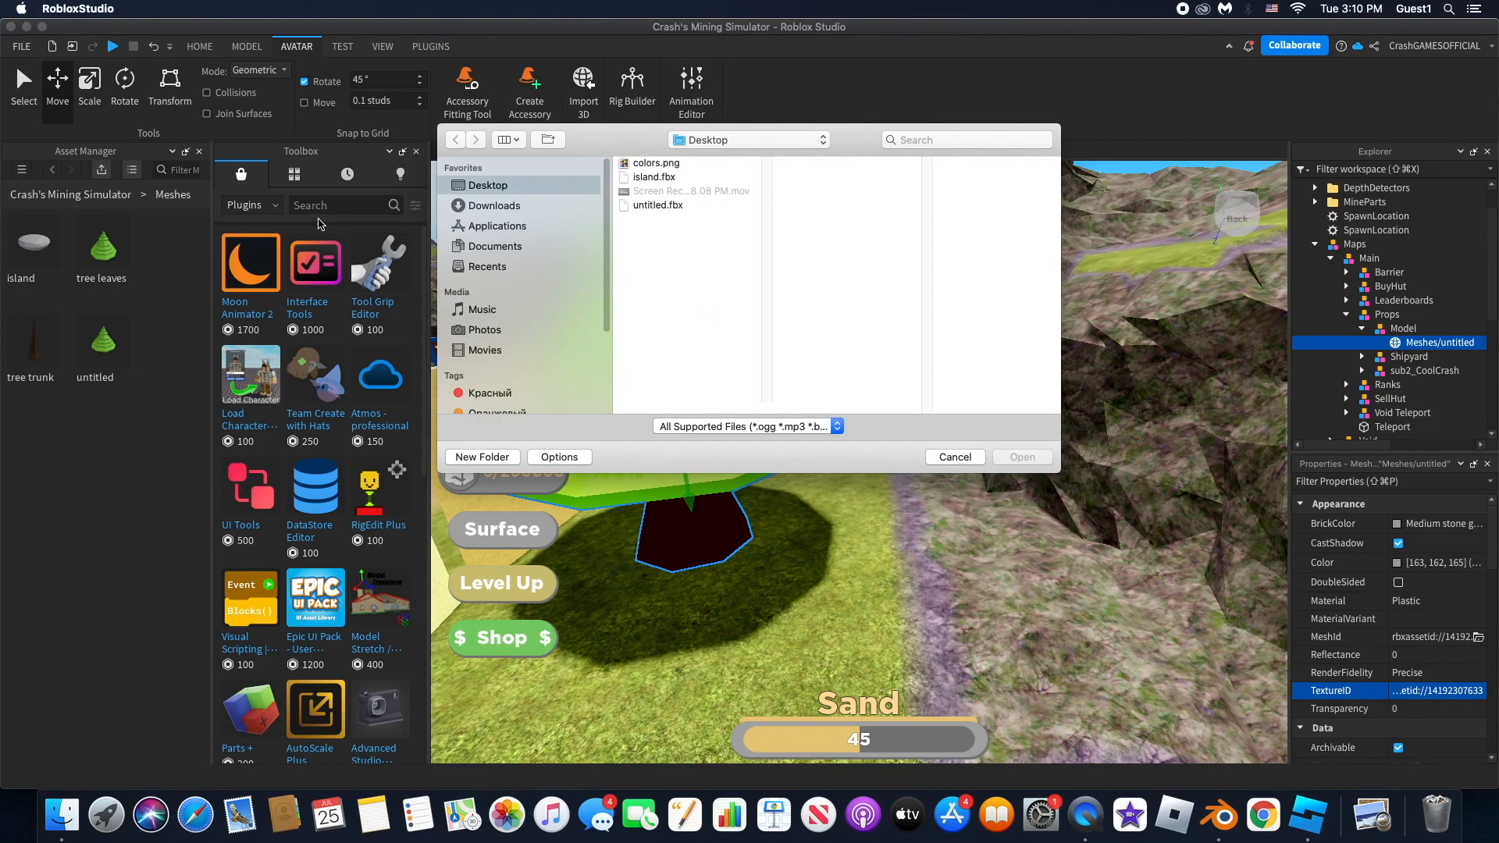
pyautogui.moveTo(679, 221)
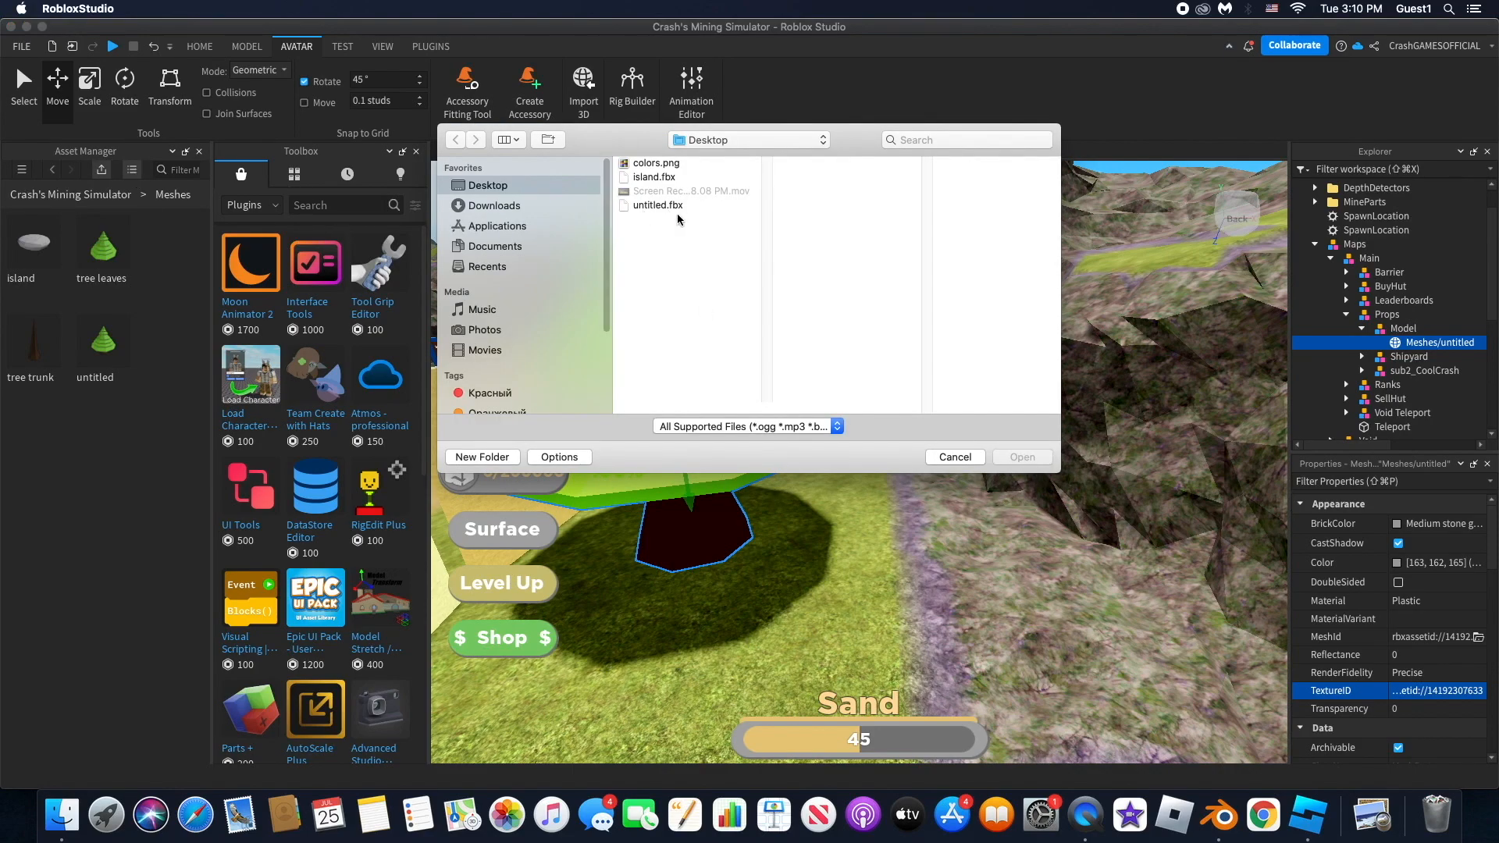
# Step: Choose untitled.fbx from the Desktop and open it for import
pyautogui.click(657, 205)
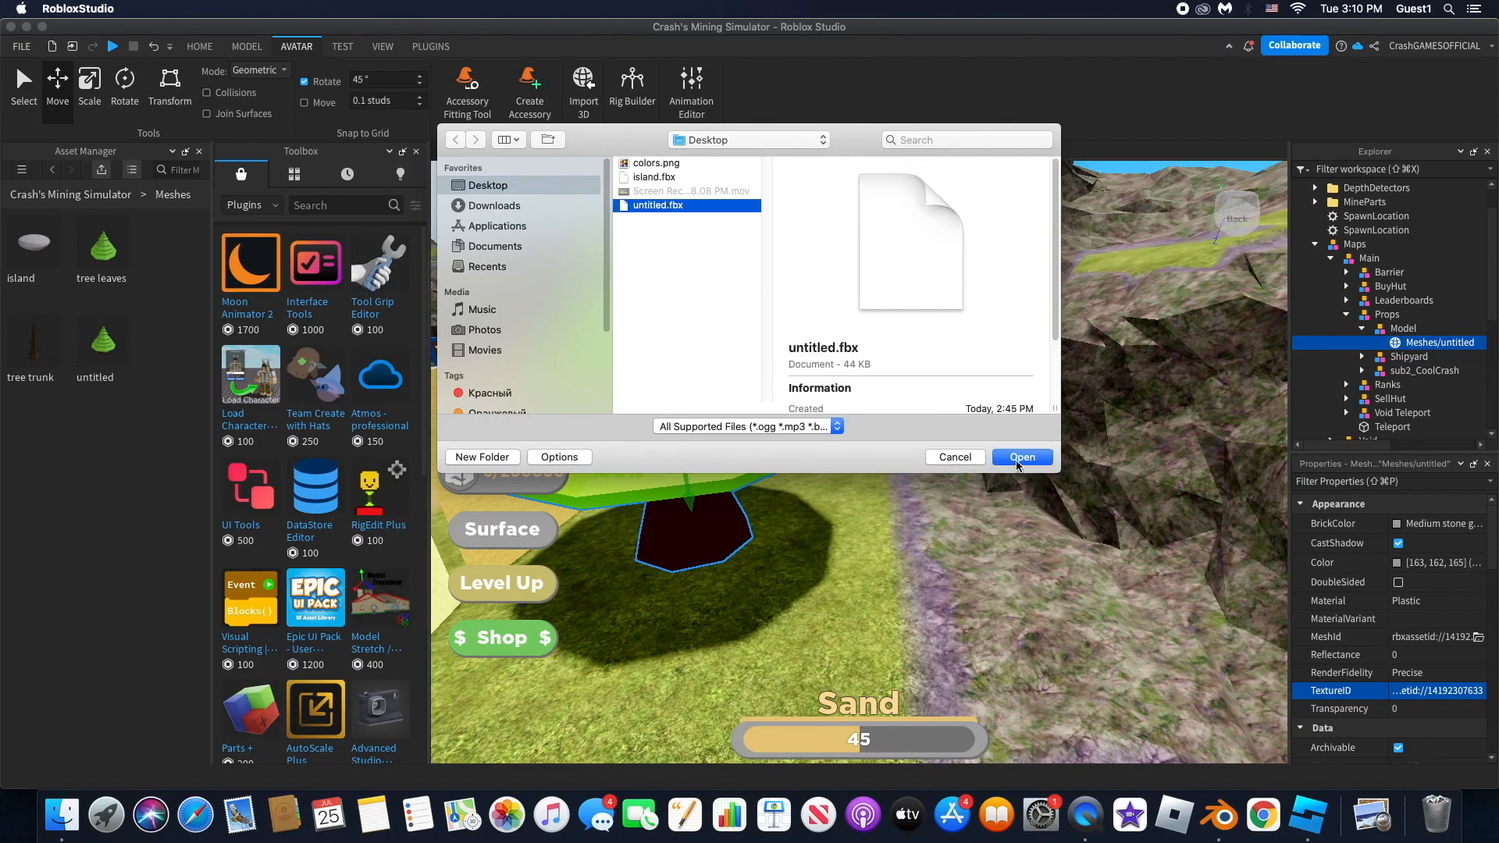
pyautogui.click(1022, 456)
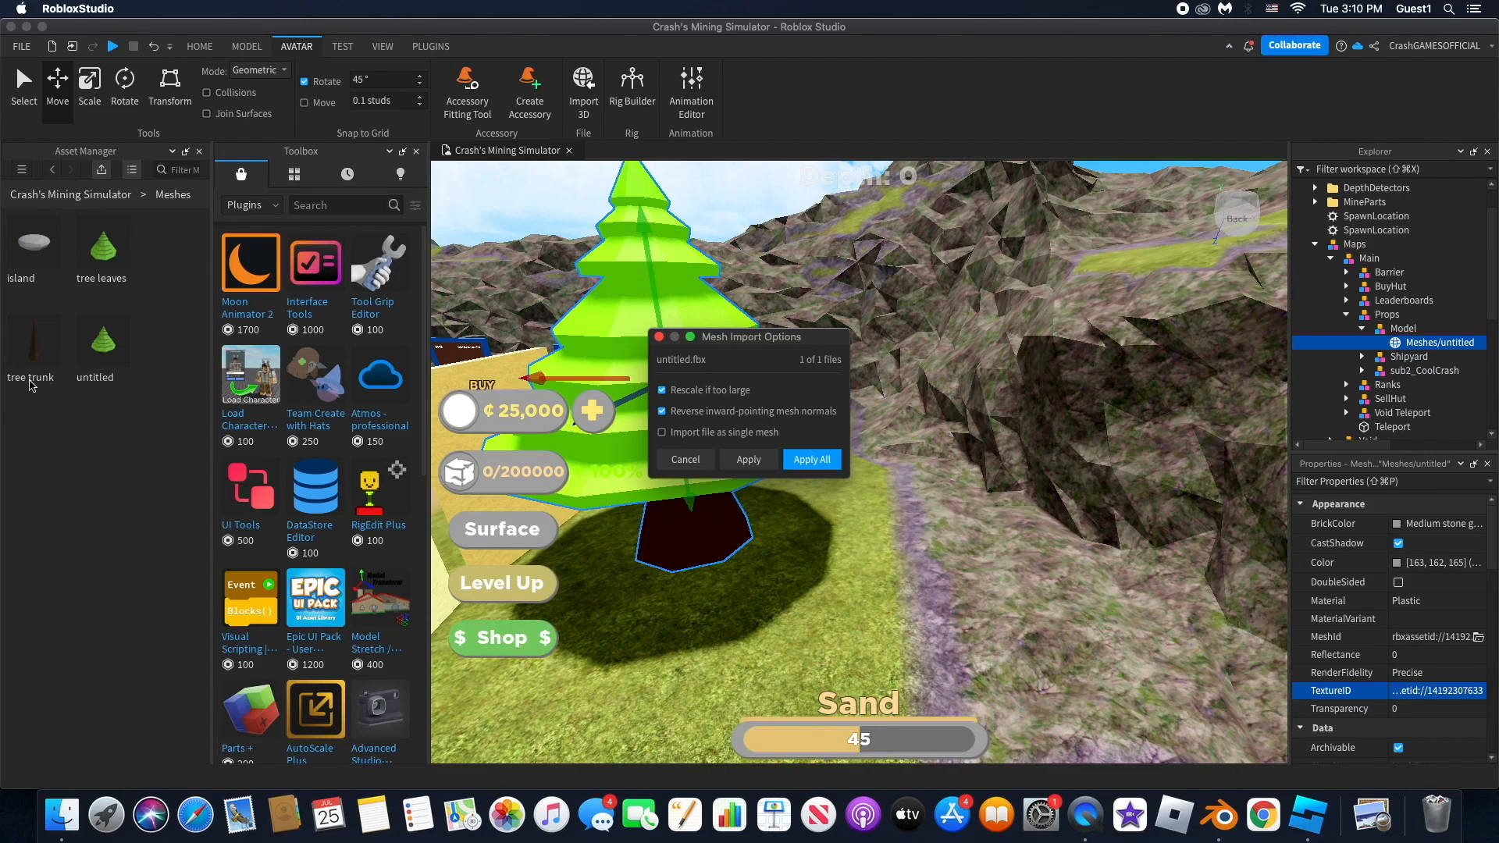
pyautogui.moveTo(64, 330)
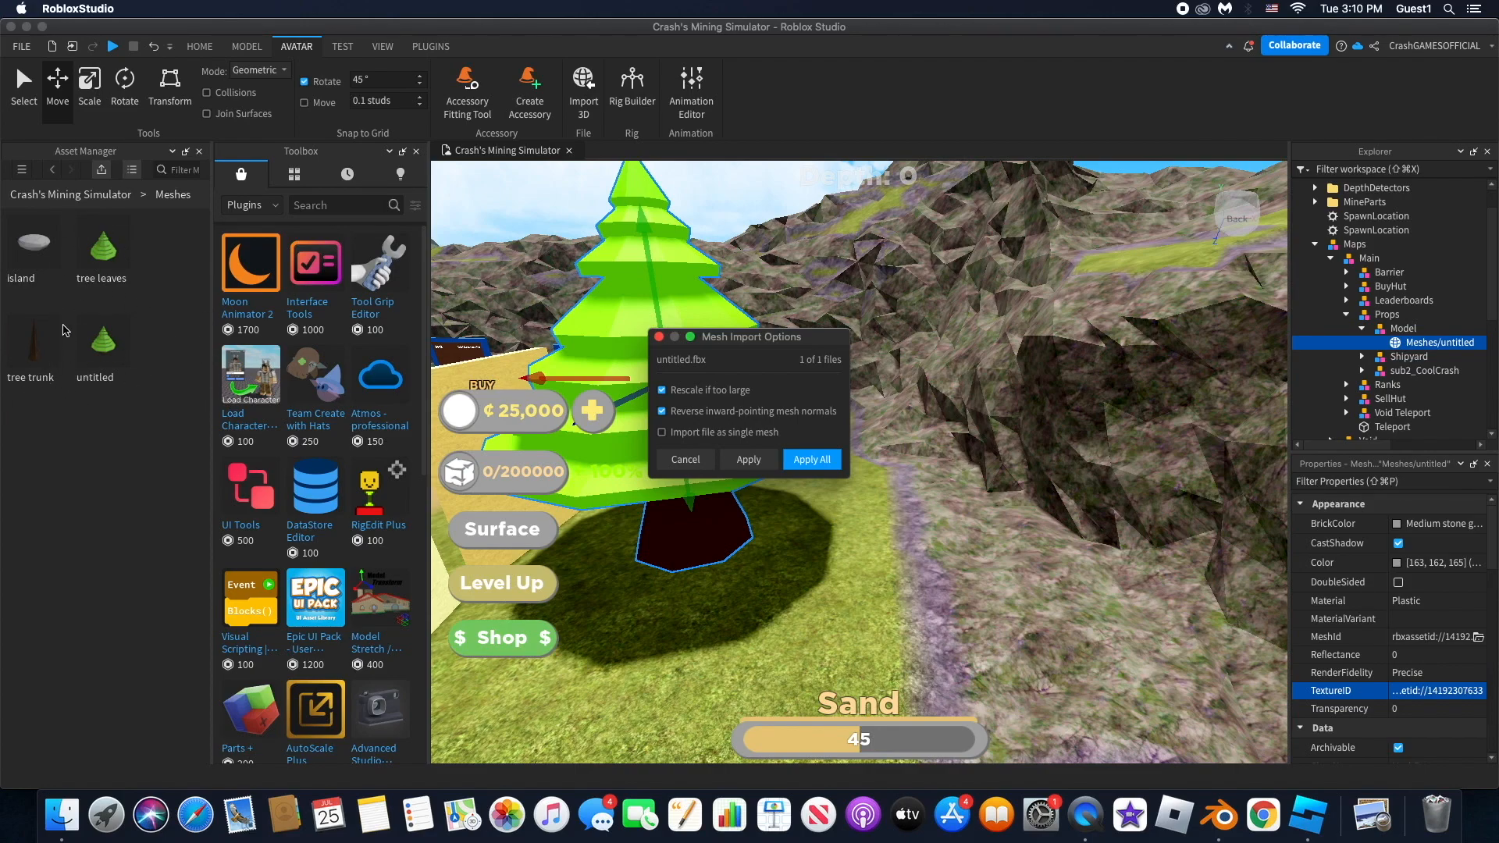
pyautogui.moveTo(750, 404)
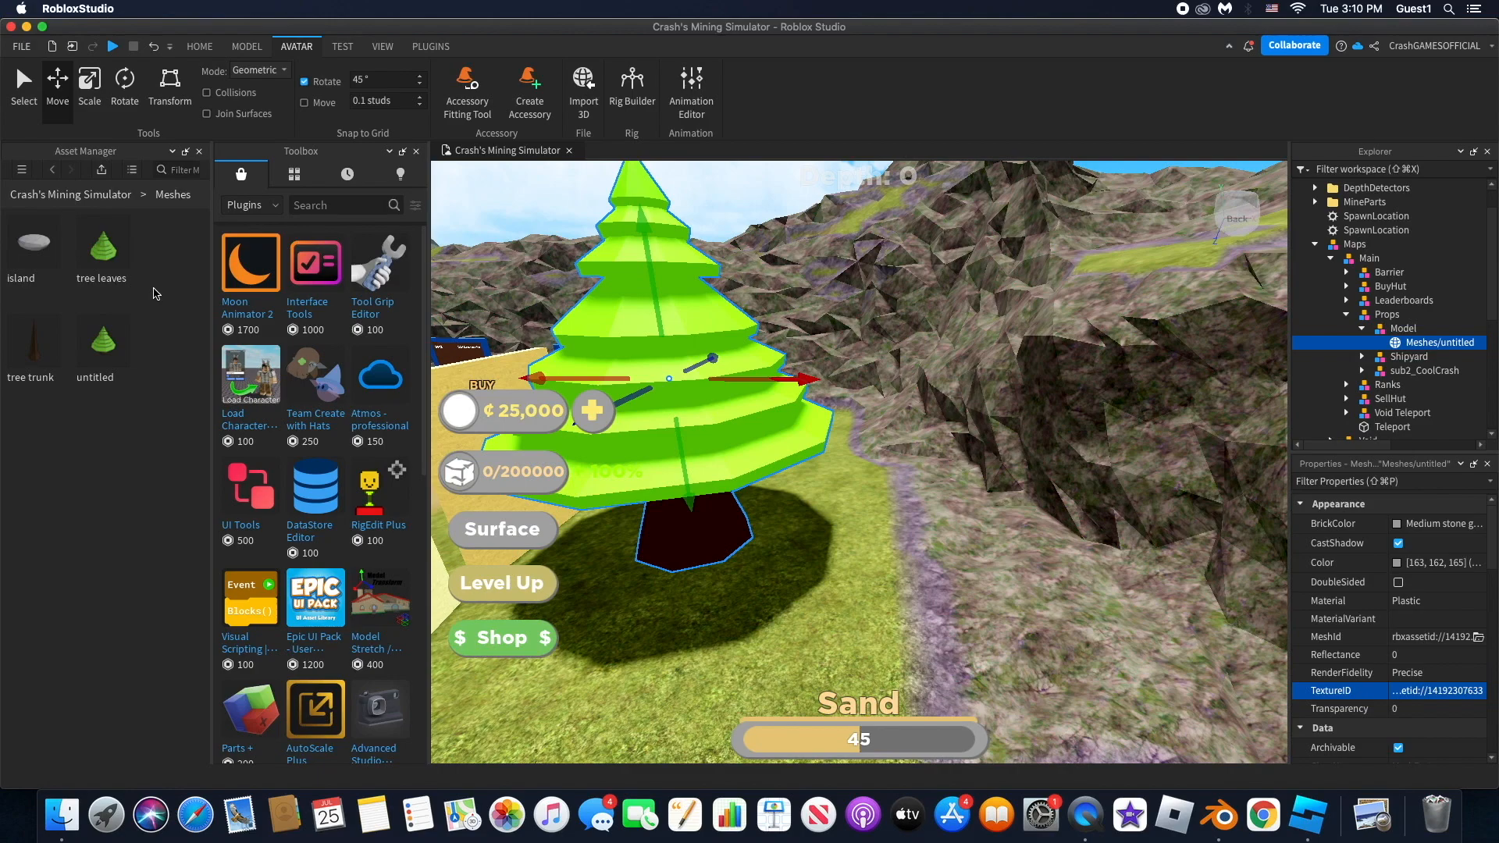
pyautogui.moveTo(122, 304)
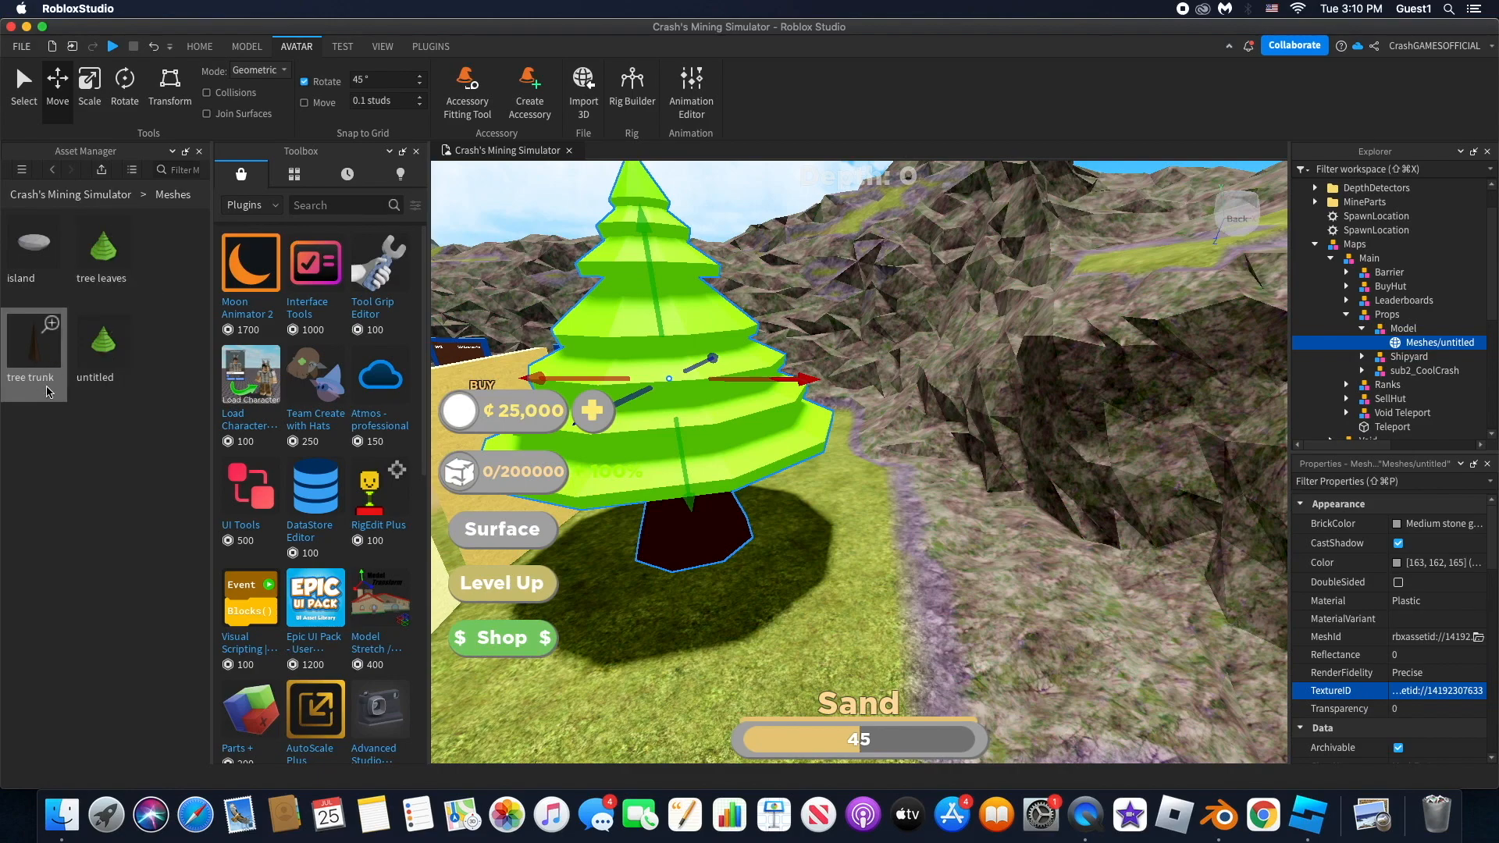
# Step: In Asset Manager, select tree trunk, then untitled, and open untitled's context menu
pyautogui.click(33, 344)
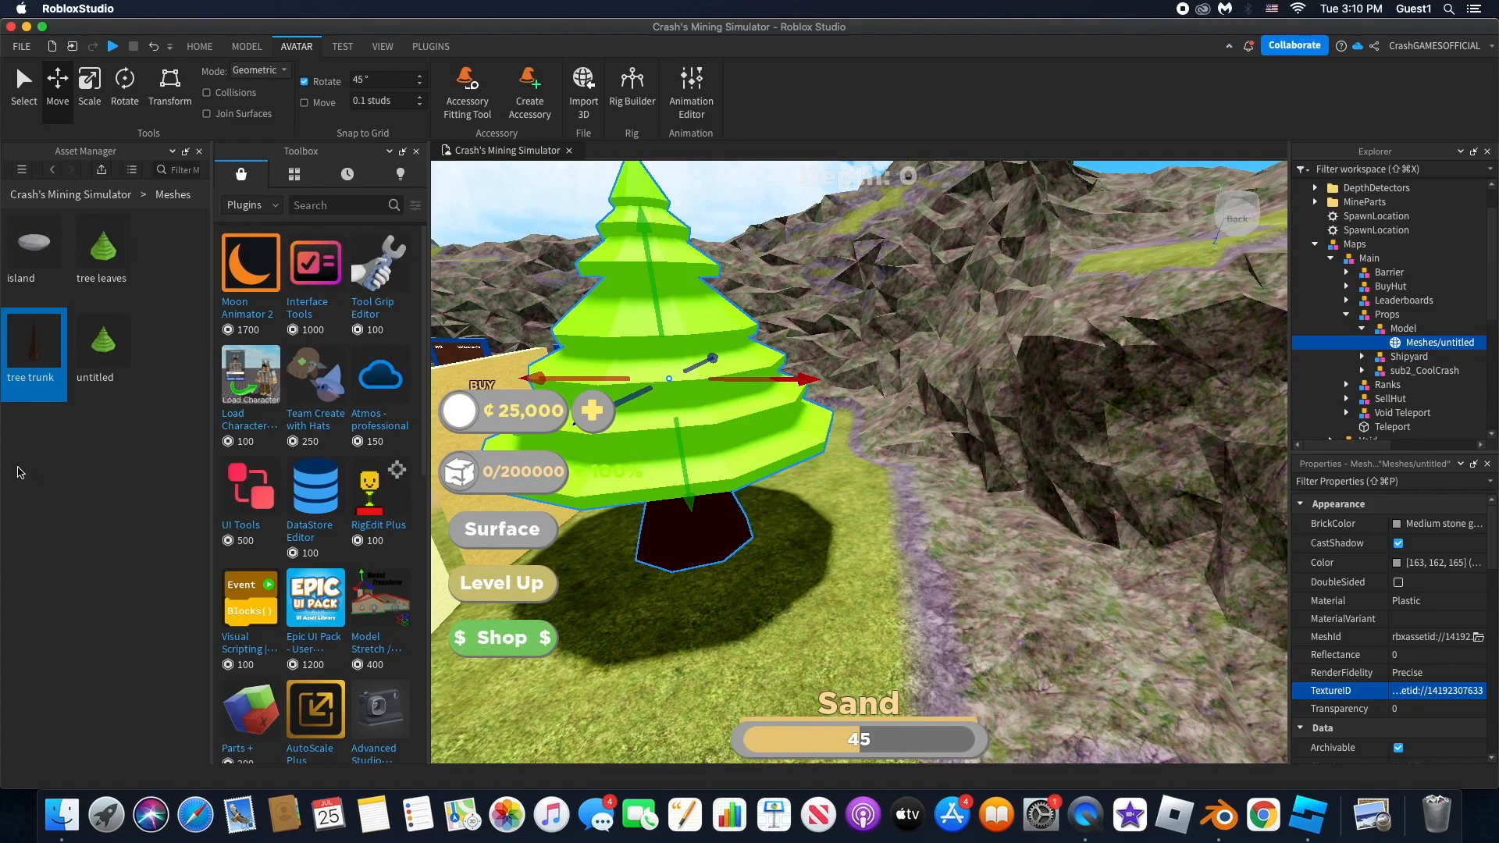
pyautogui.click(103, 340)
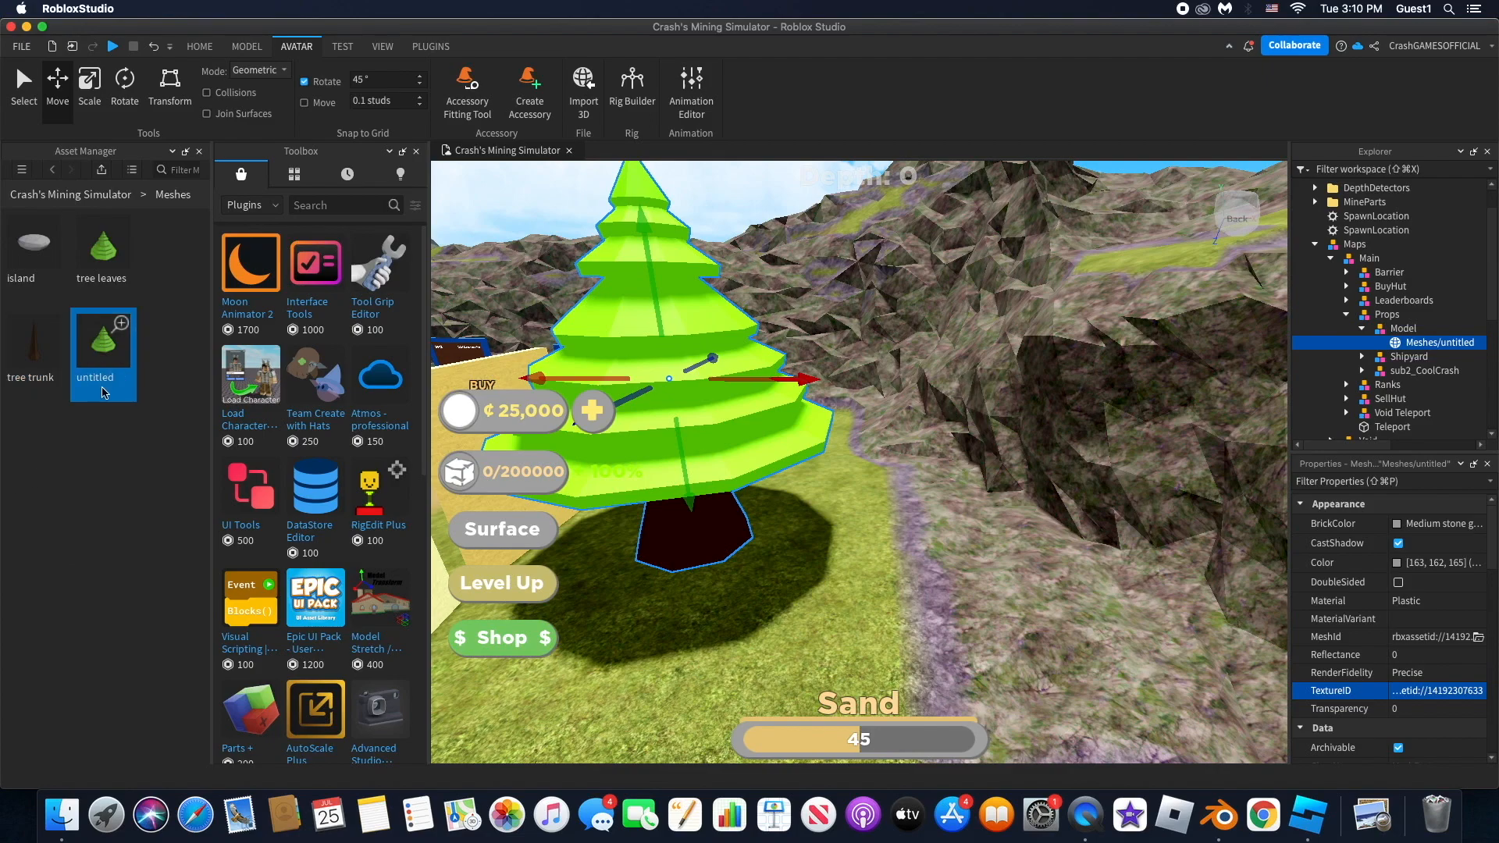
pyautogui.rightClick(104, 340)
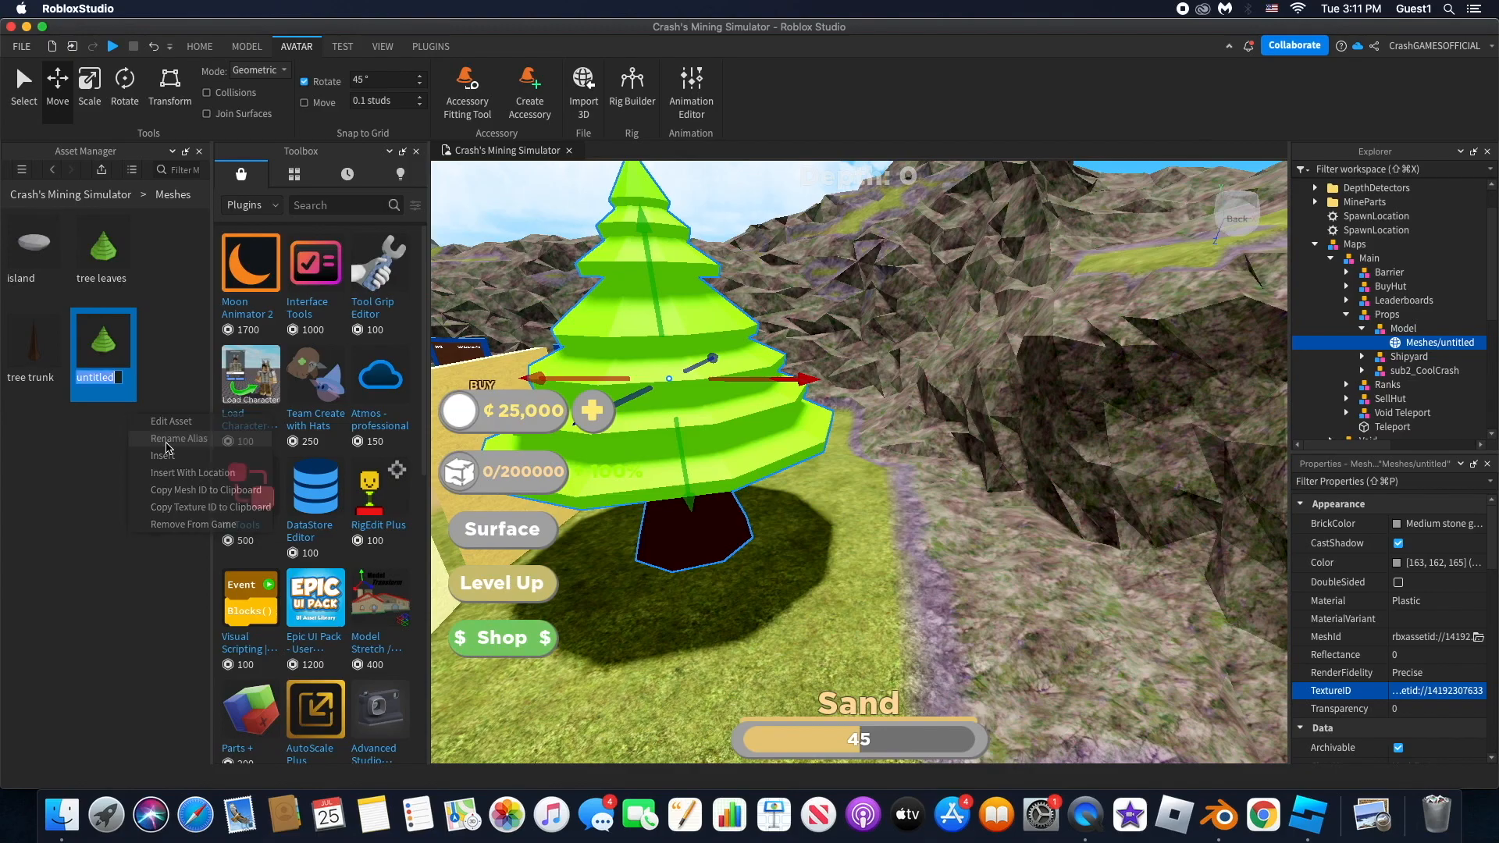